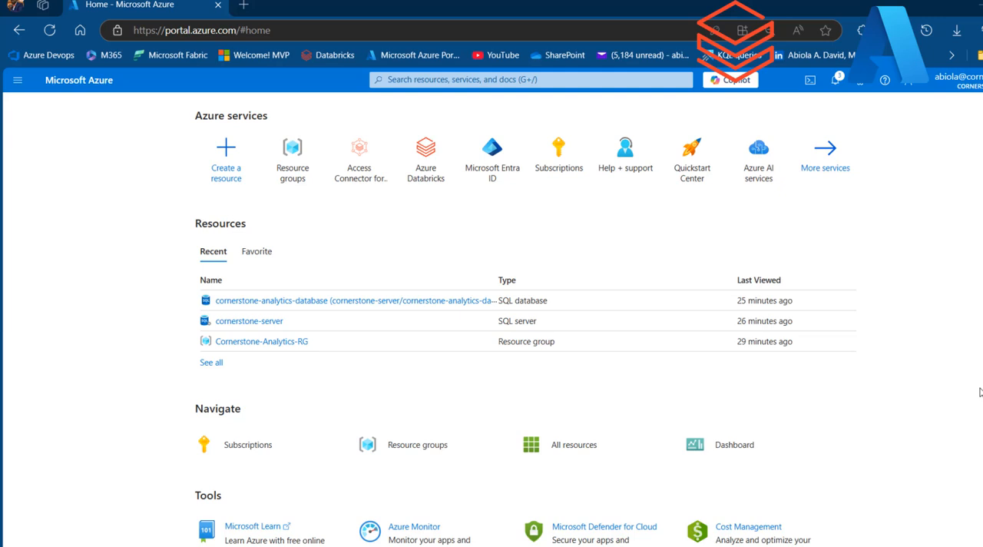
mouse_move(645, 203)
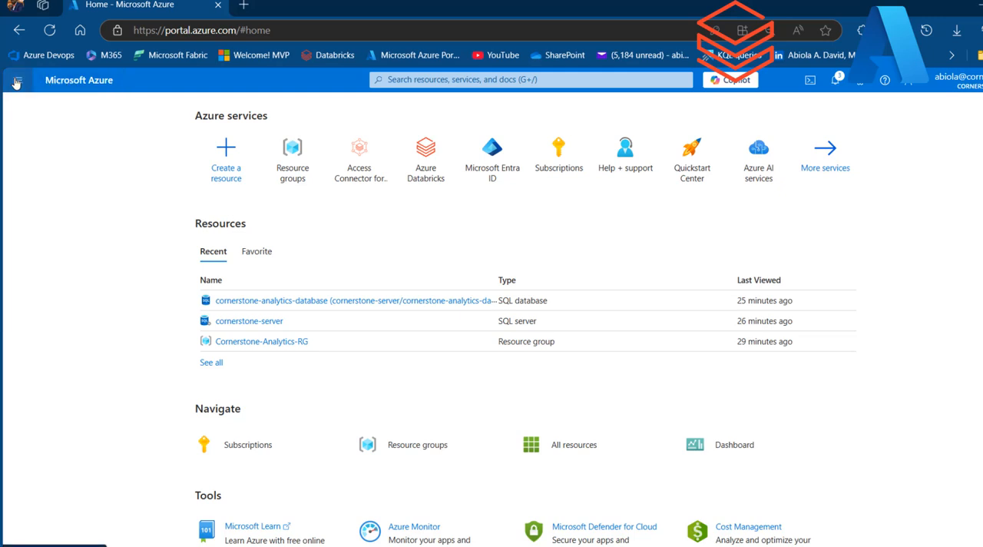
- Show the subscription's Resource groups list from Azure services
left_click(15, 80)
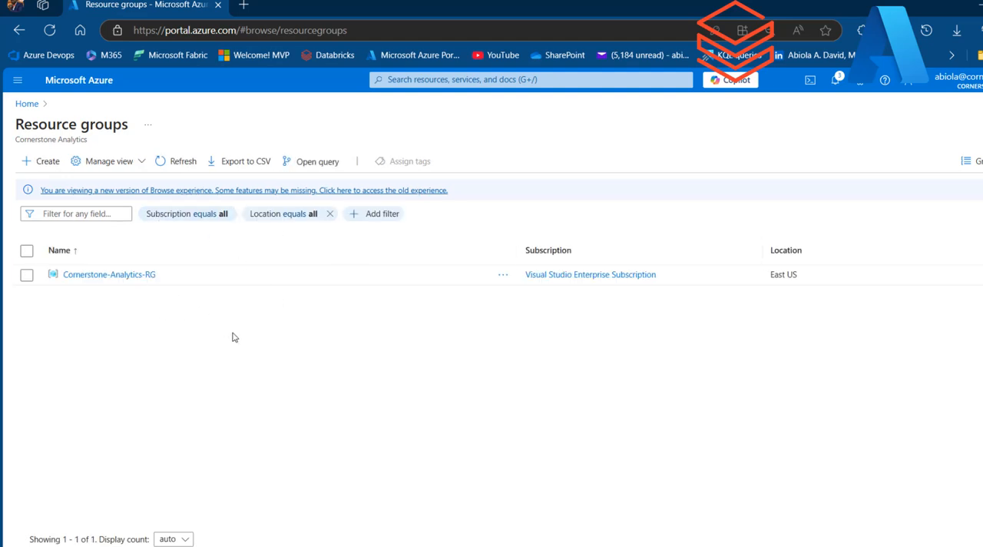
mouse_move(141, 295)
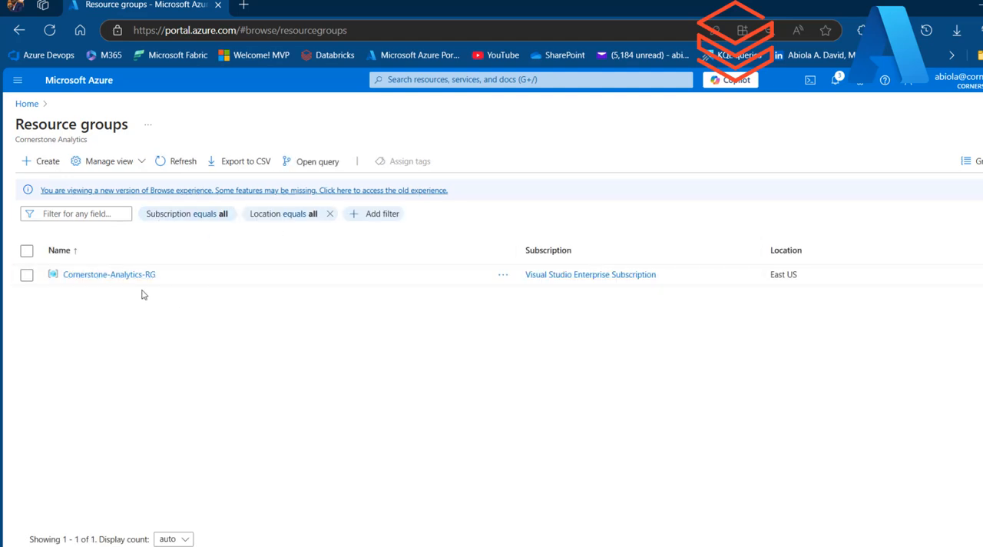
mouse_move(206, 301)
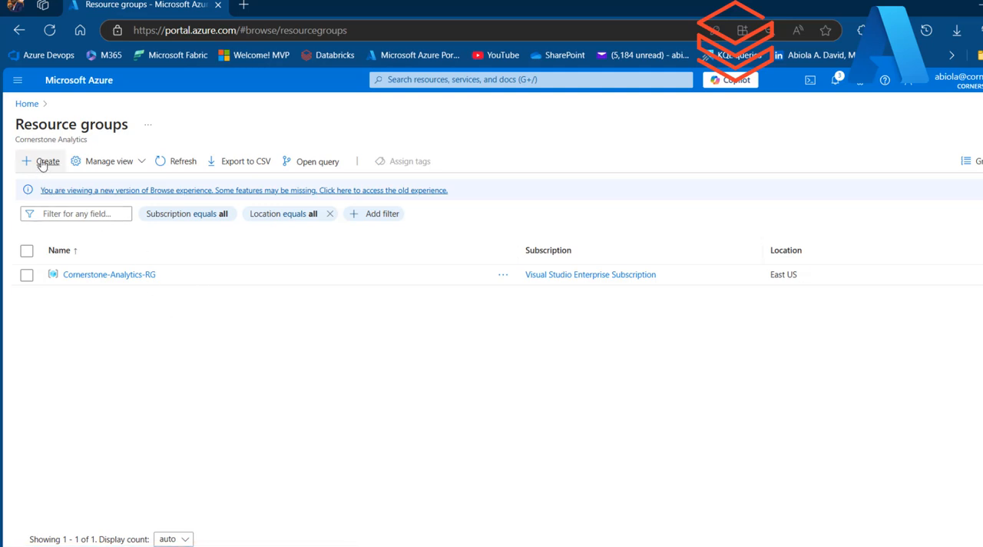
- Start a new resource group named Databricks-RG in East US
left_click(43, 162)
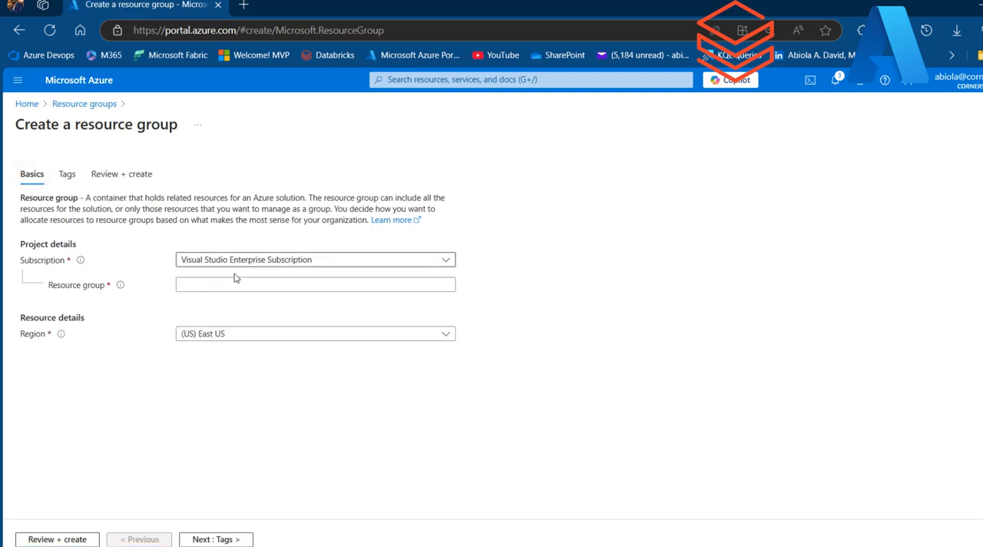
left_click(315, 284)
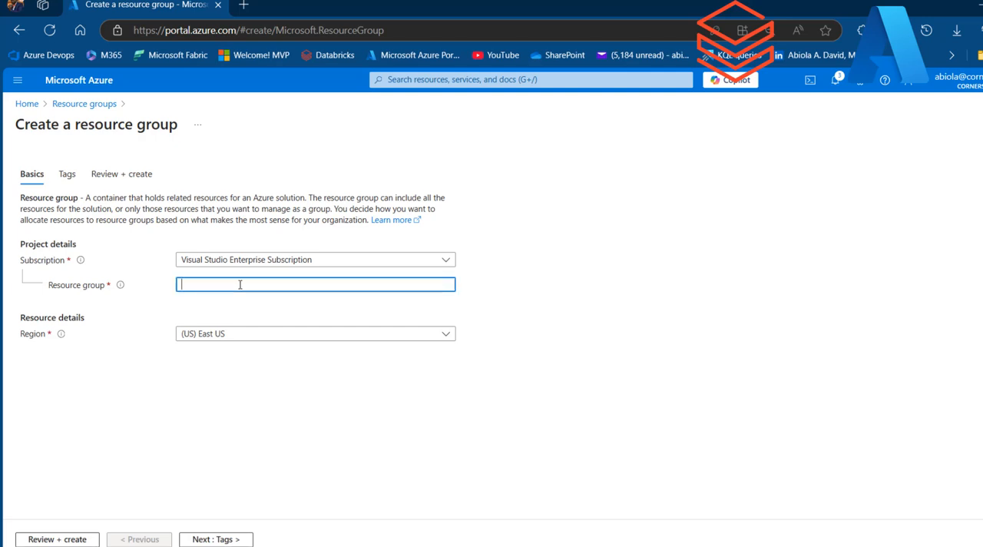
type("Databricks-RG")
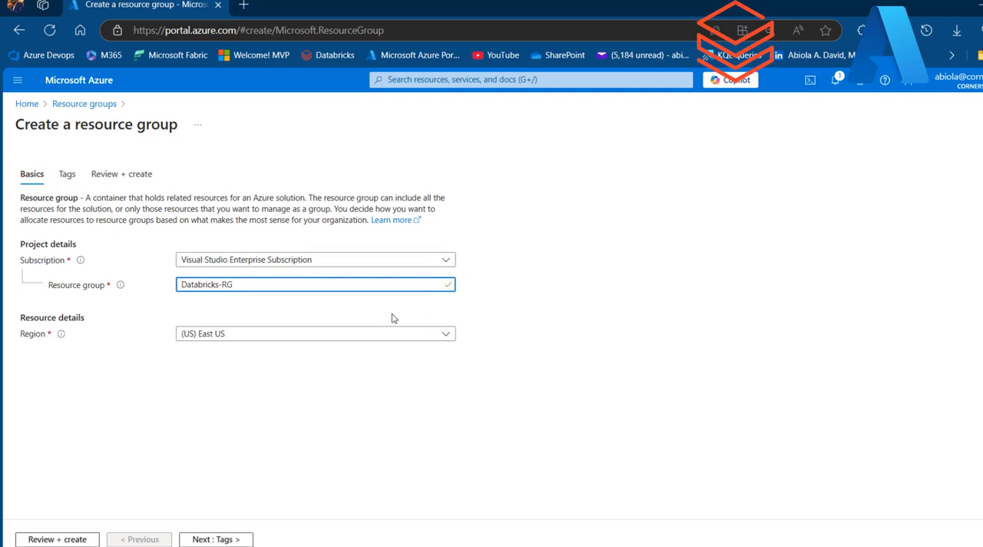
mouse_move(233, 344)
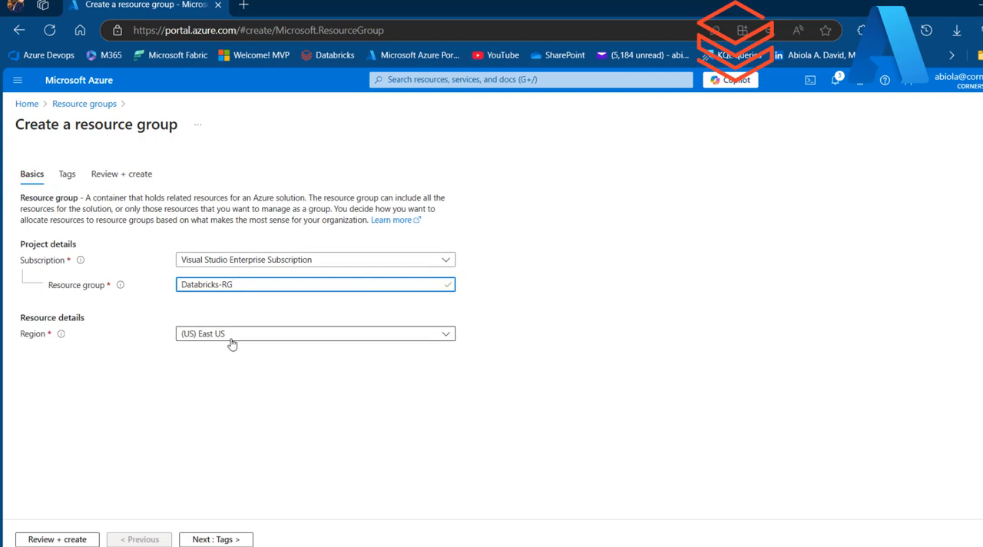
- Pass through Tags to Review + create and create Databricks-RG
left_click(68, 174)
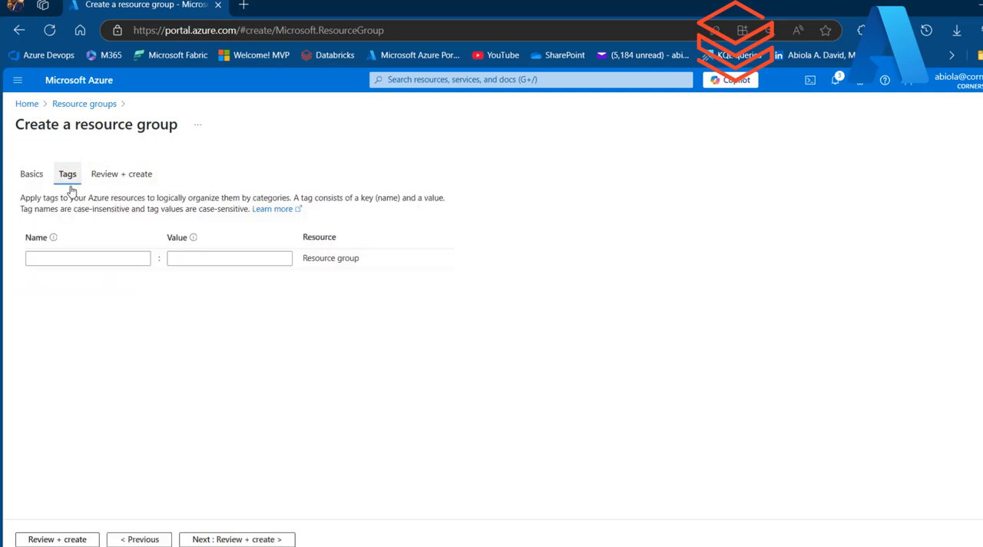
left_click(236, 539)
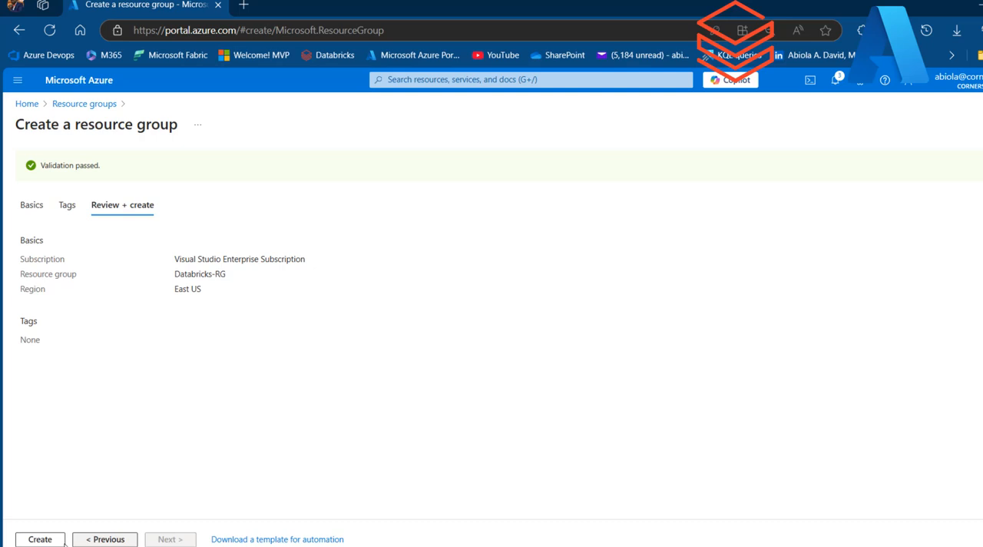
left_click(40, 540)
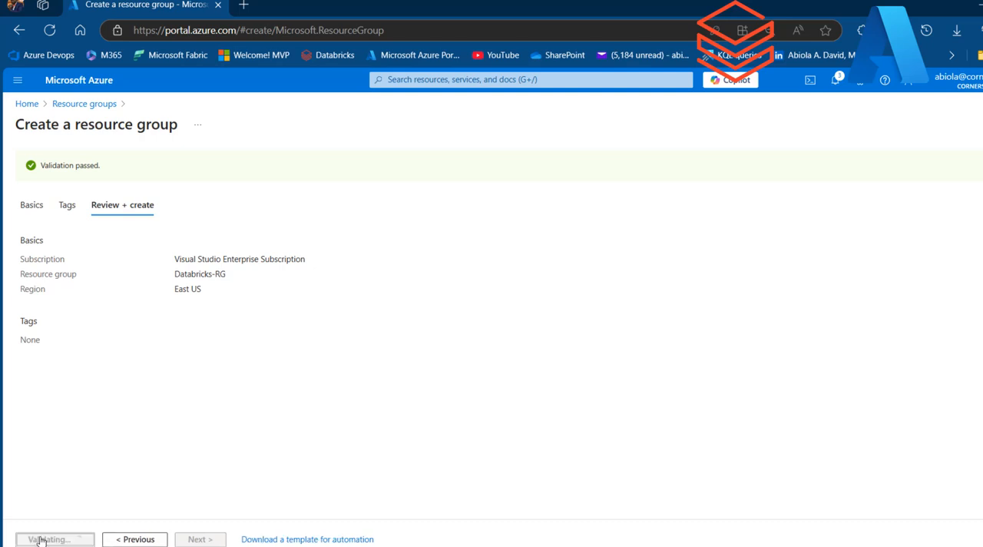
left_click(48, 539)
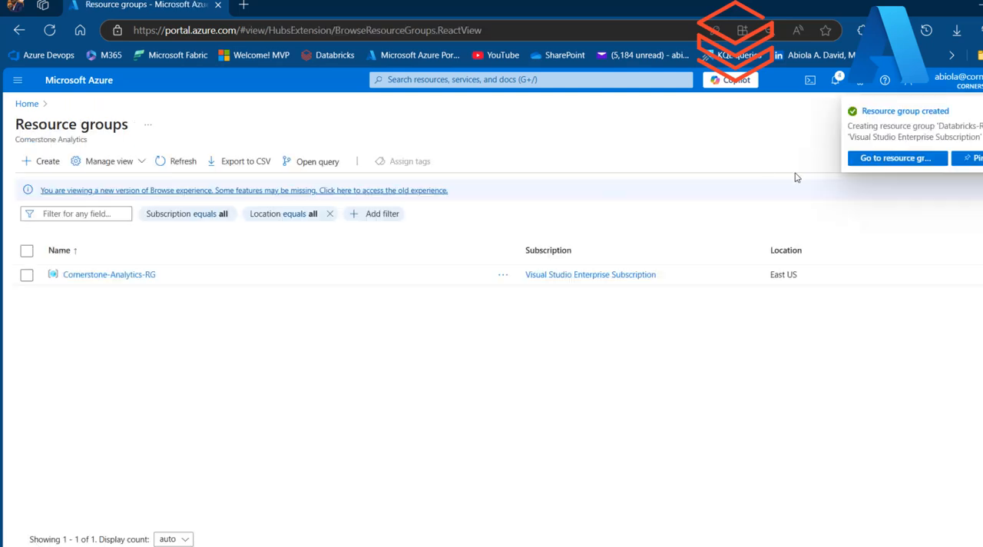
mouse_move(898, 158)
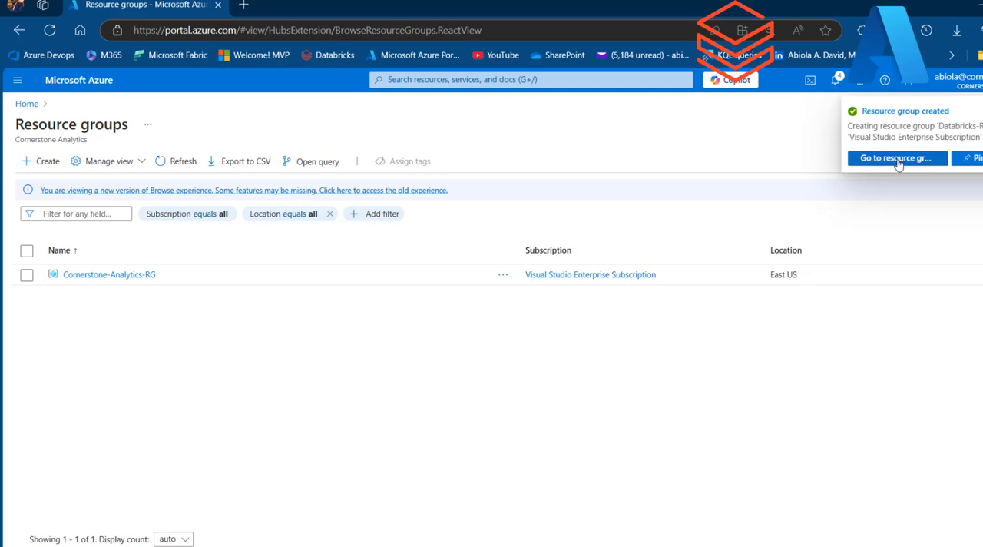
mouse_move(903, 161)
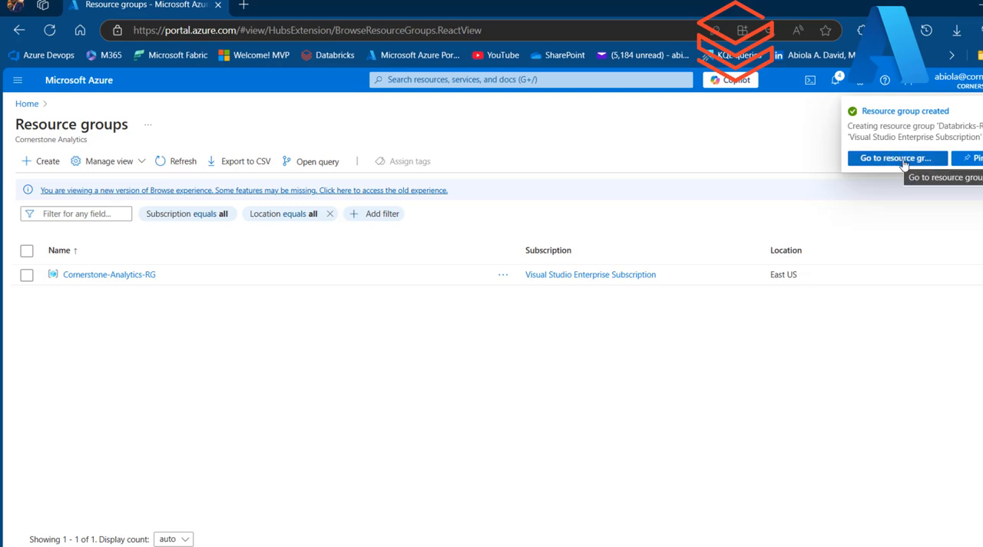
- Go to Databricks-RG and search the Marketplace for 'azure databricks'
left_click(900, 158)
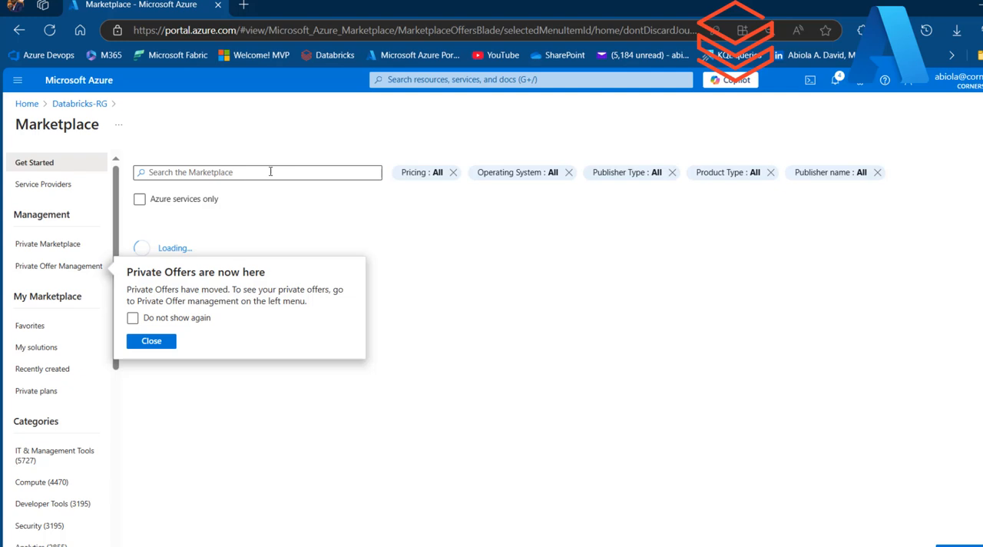
type("azure databricks")
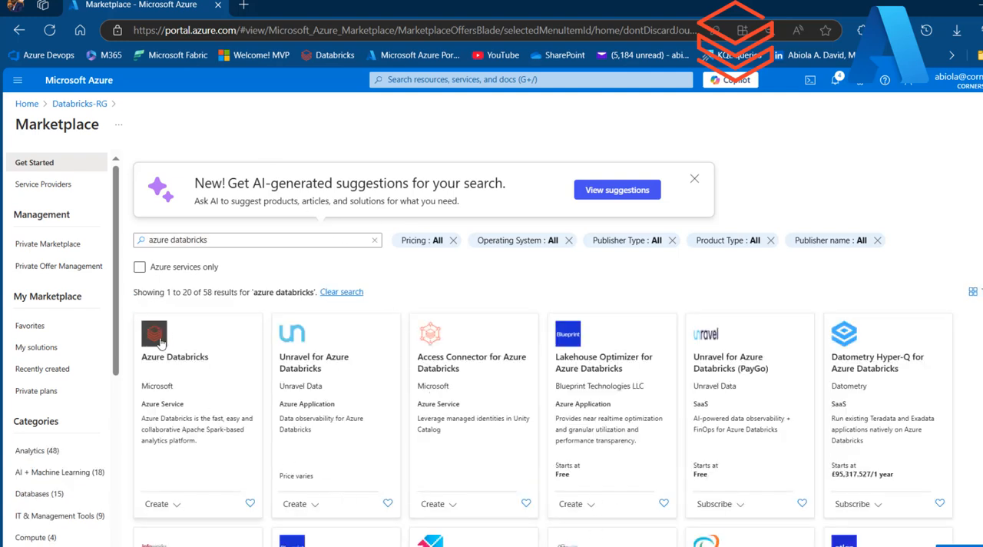
- Review the Azure Databricks offering's usage info and ratings, then begin workspace creation
left_click(176, 357)
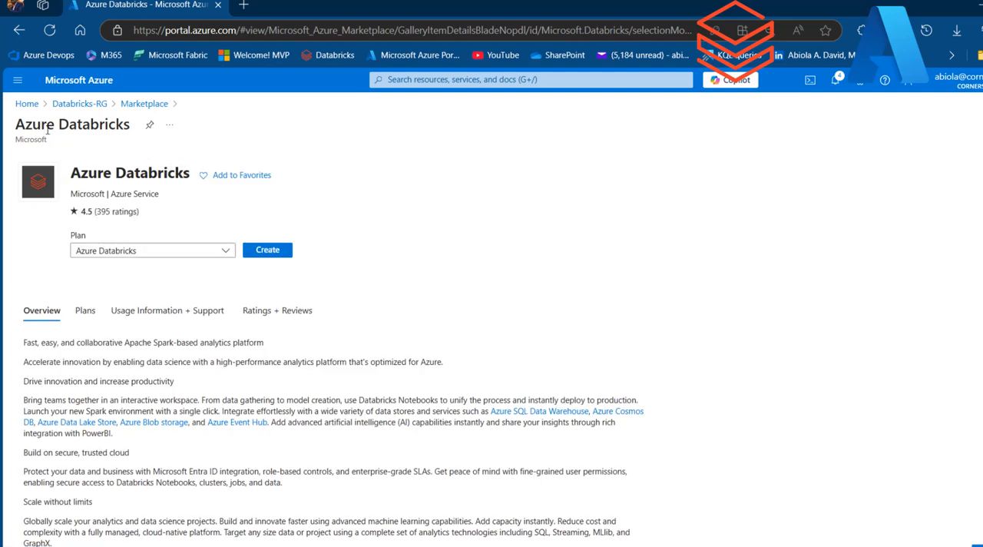
mouse_move(83, 318)
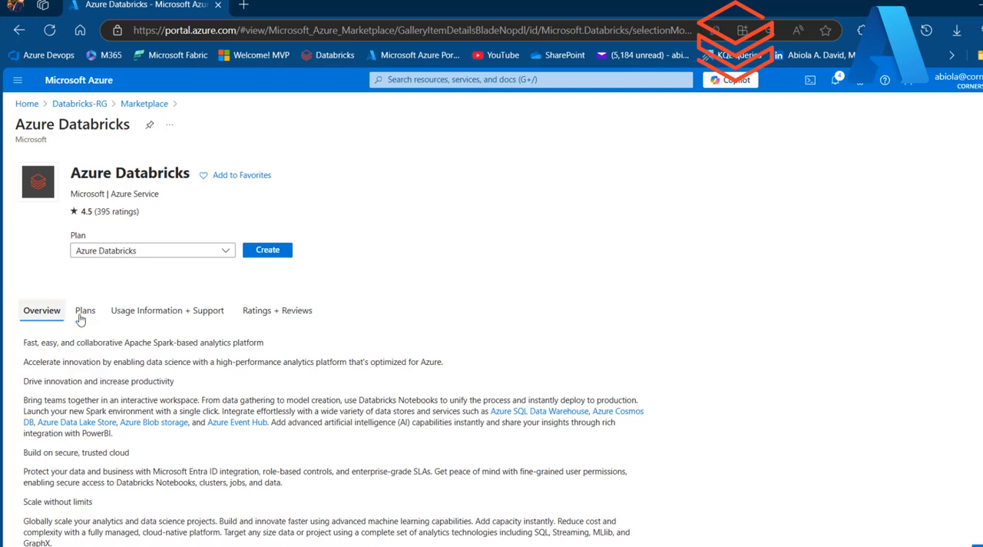
left_click(168, 311)
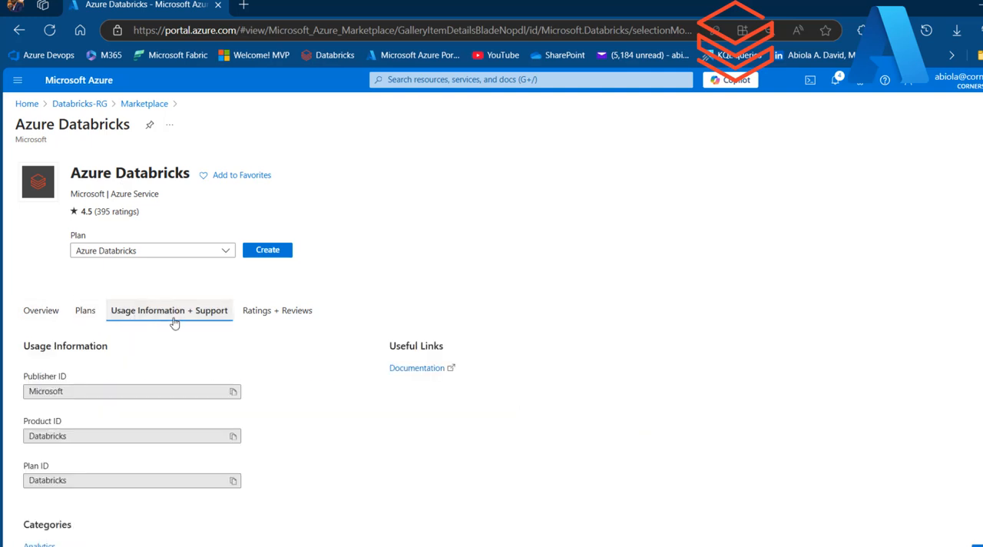
left_click(278, 311)
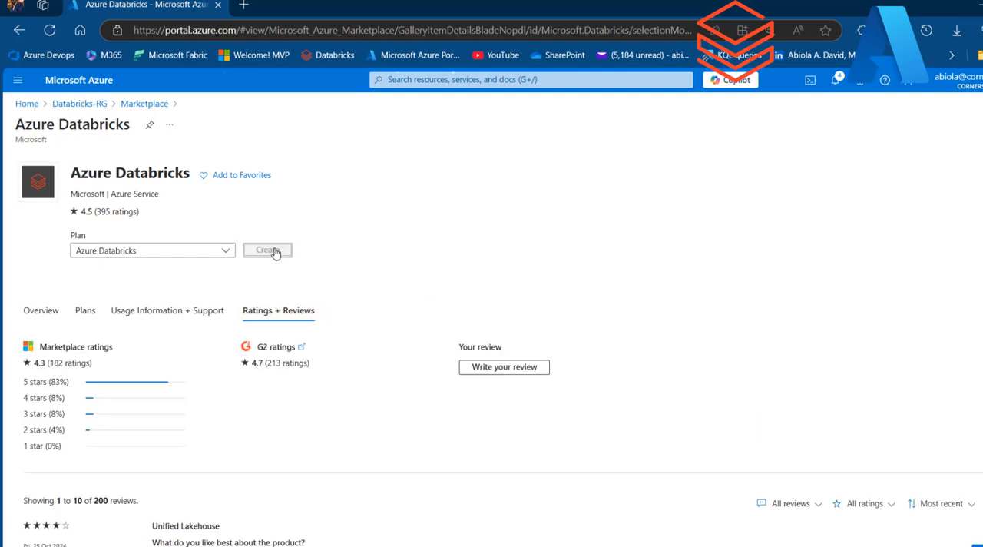
left_click(268, 250)
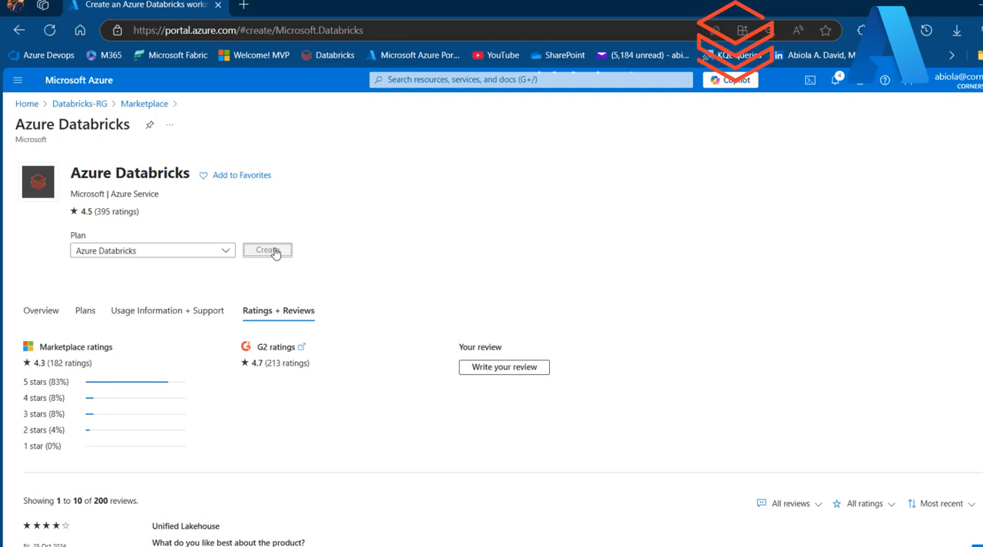
left_click(268, 249)
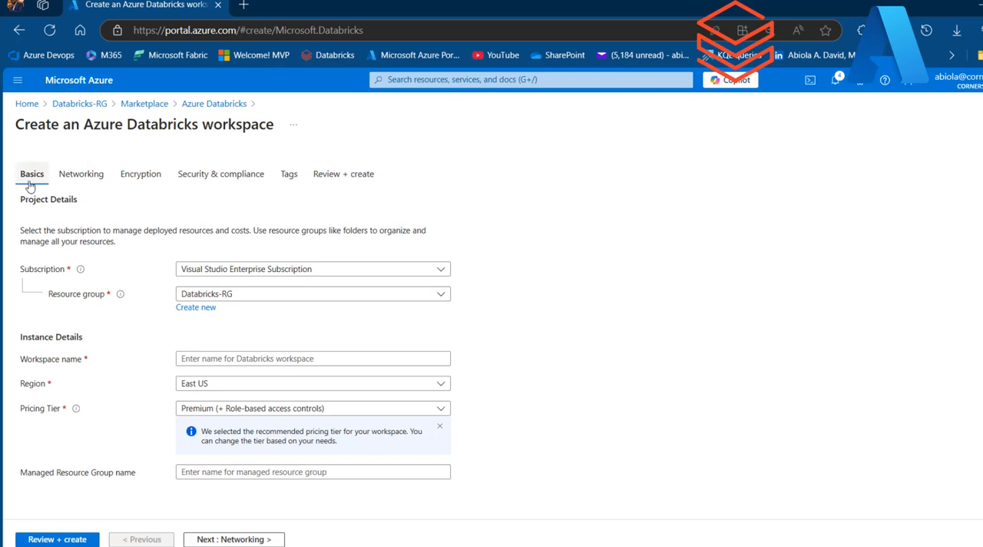
mouse_move(146, 183)
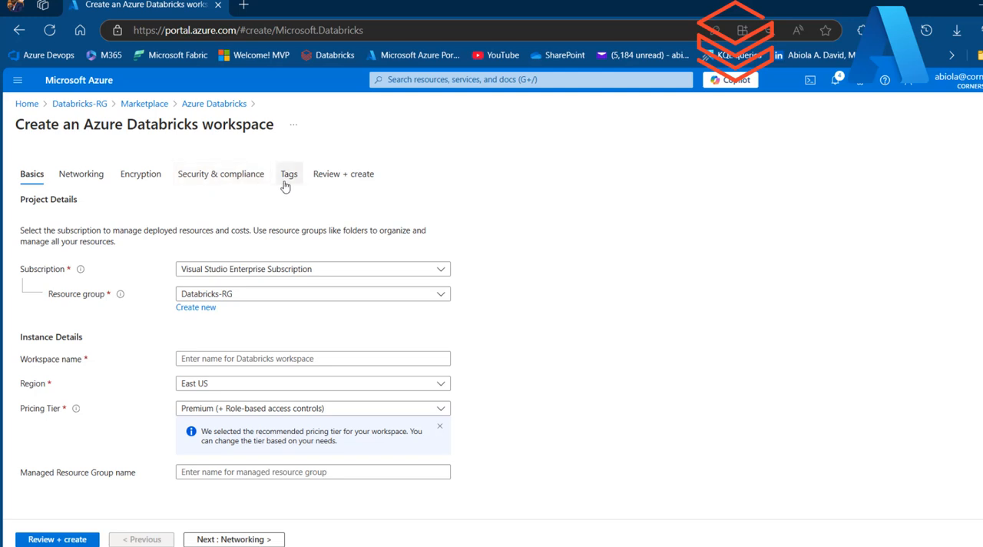
mouse_move(120, 193)
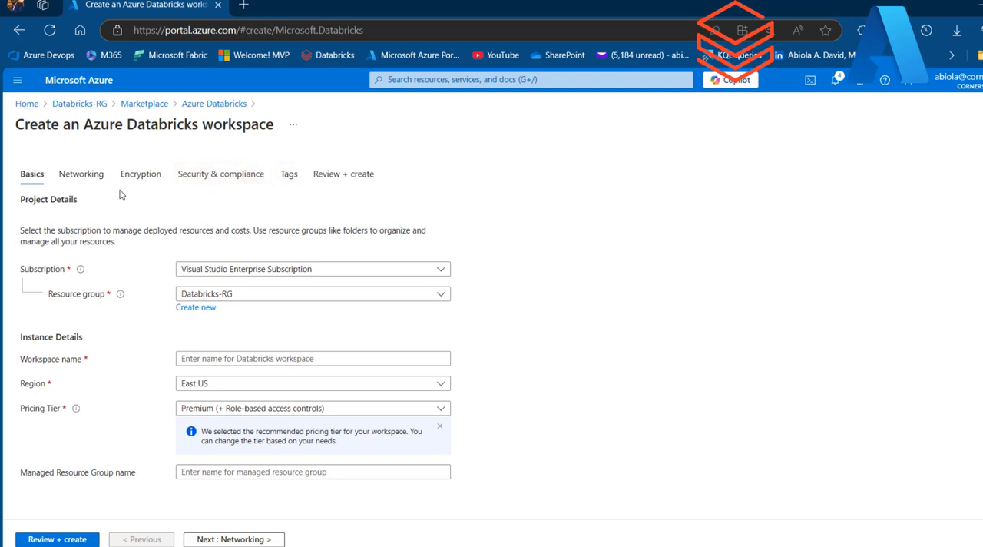
mouse_move(220, 275)
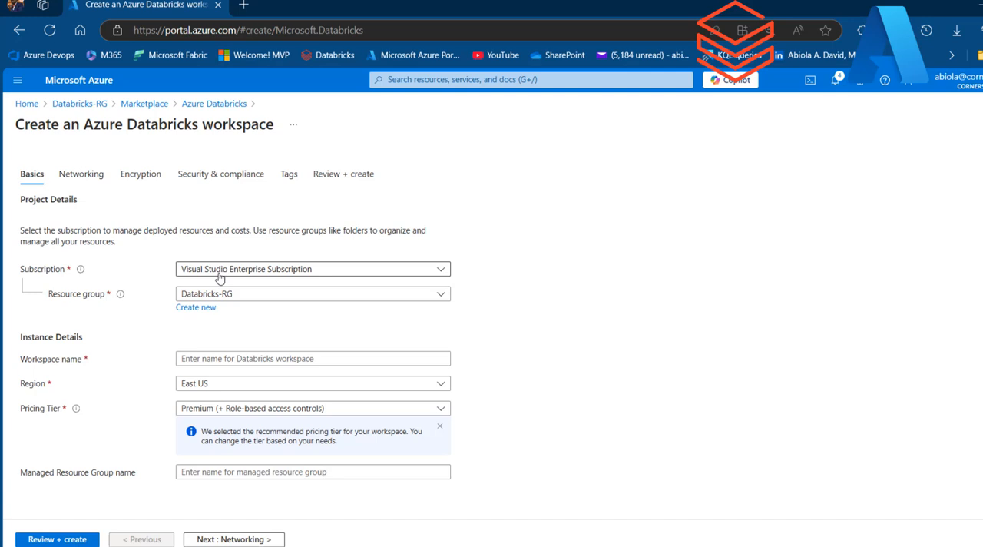
mouse_move(218, 267)
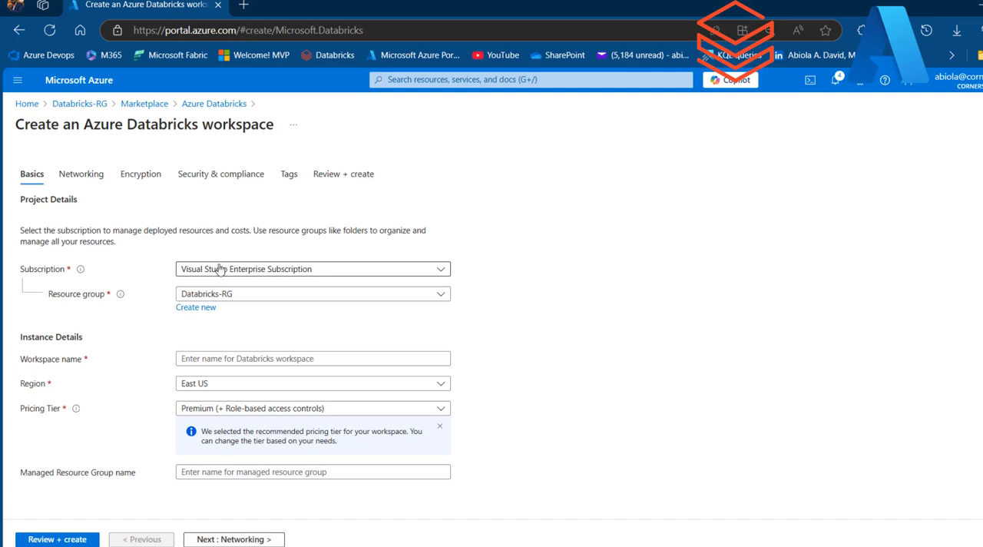
mouse_move(260, 299)
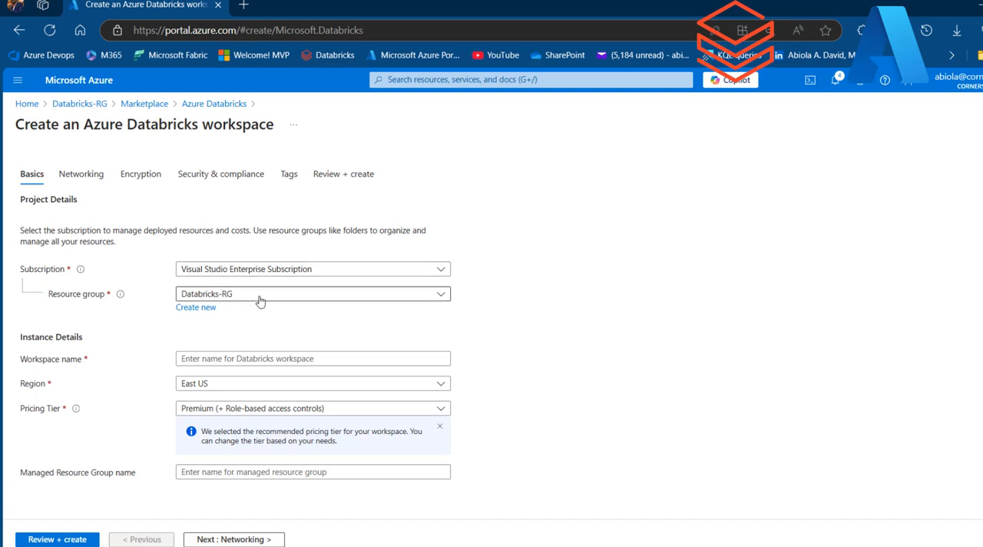
mouse_move(252, 296)
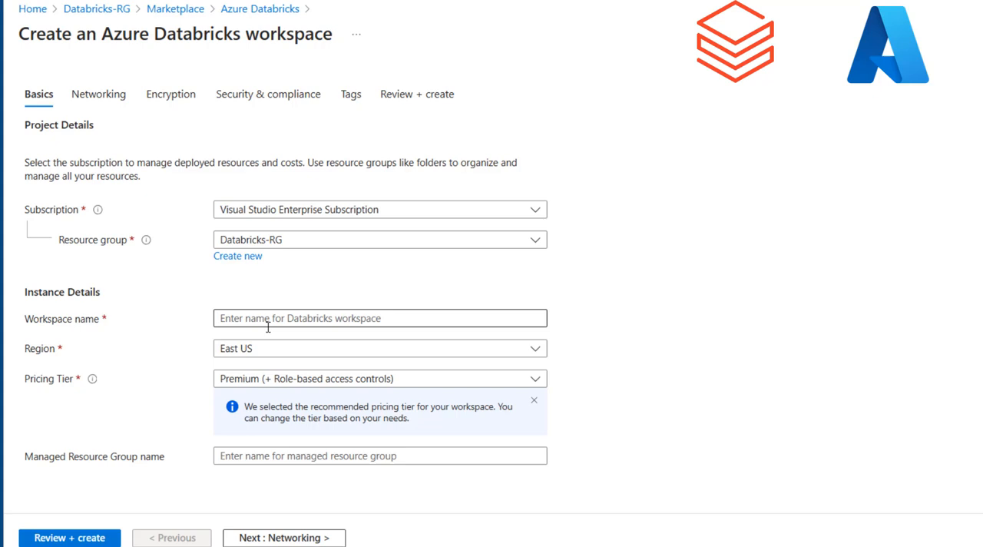
- Name the workspace cornerstone-analytics and keep the Premium pricing tier after trying Trial
type("cornerstone-analytics")
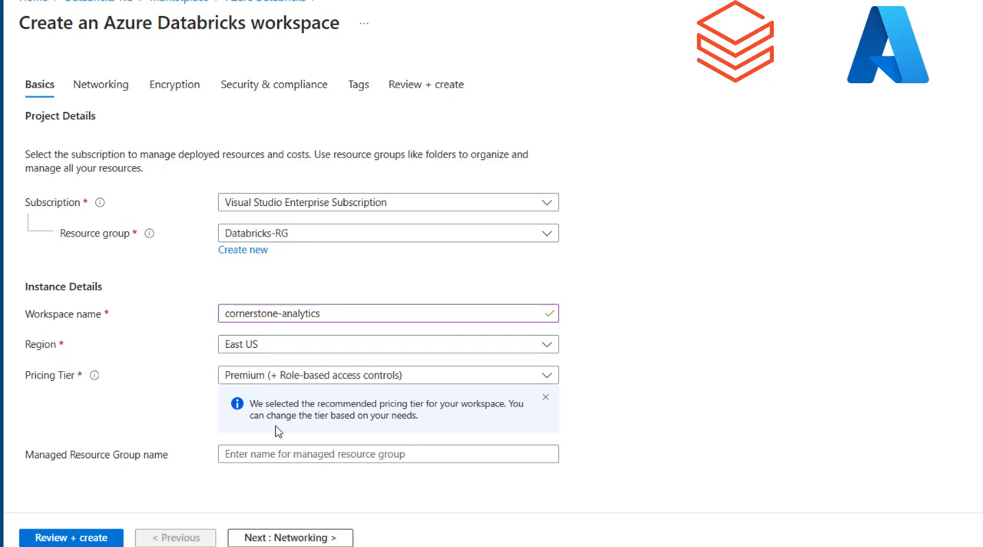
left_click(387, 375)
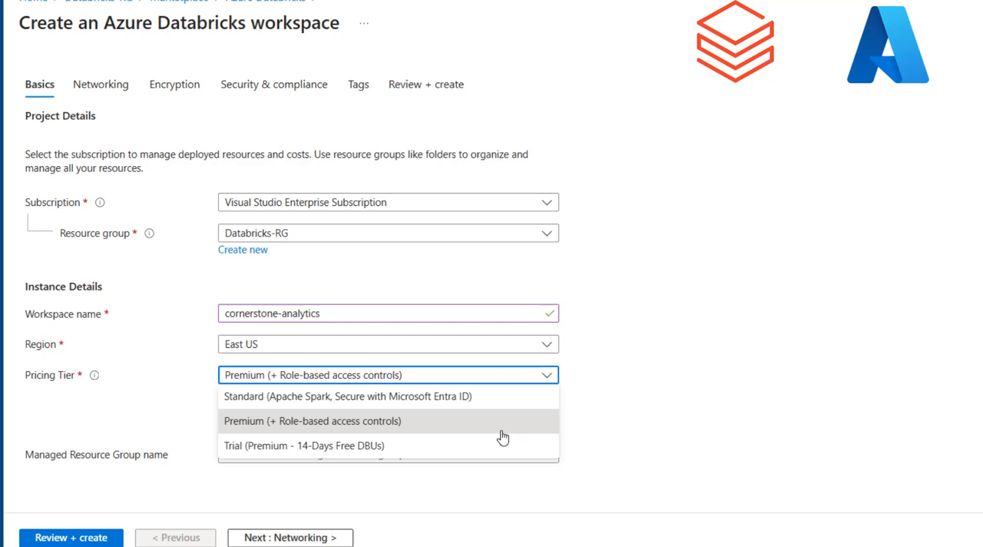
mouse_move(350, 427)
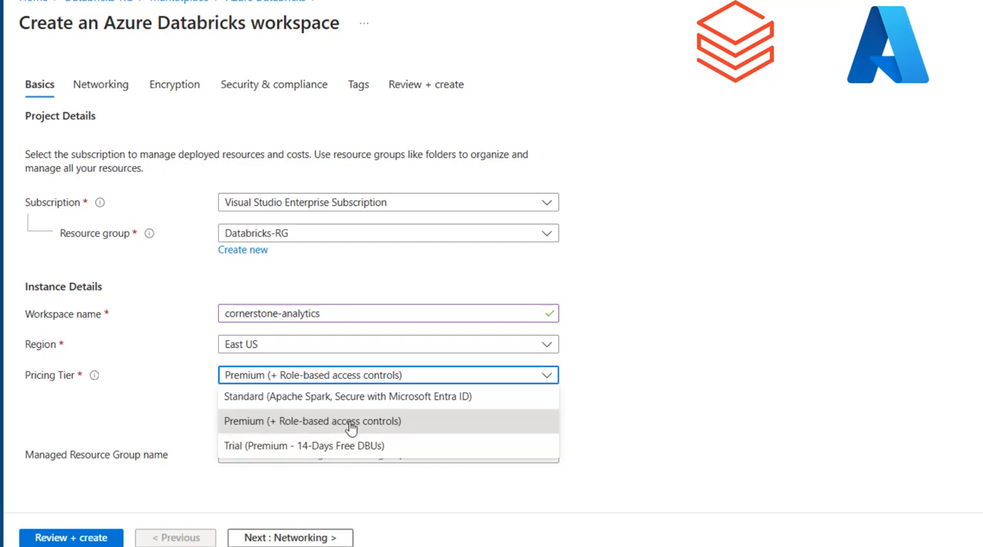
mouse_move(350, 404)
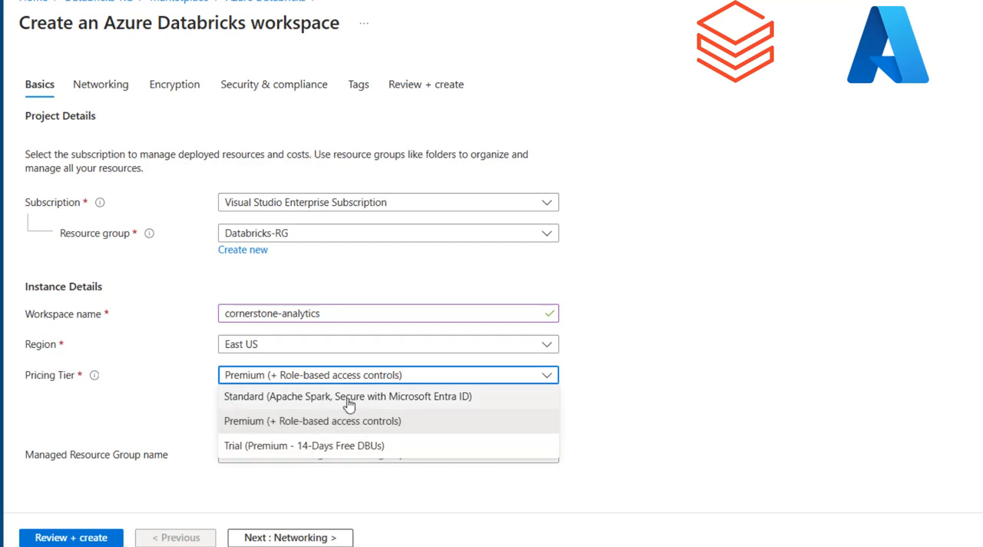
mouse_move(482, 408)
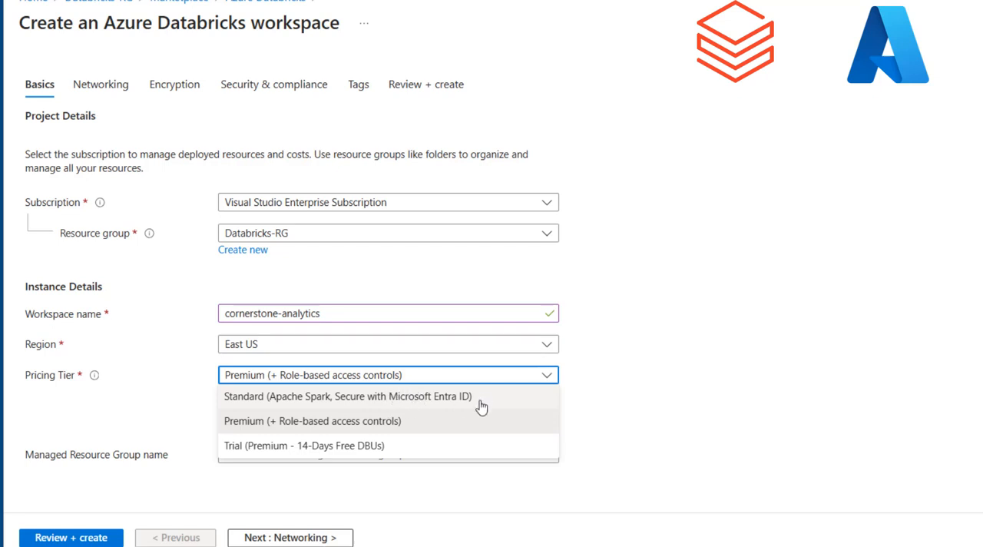
mouse_move(329, 451)
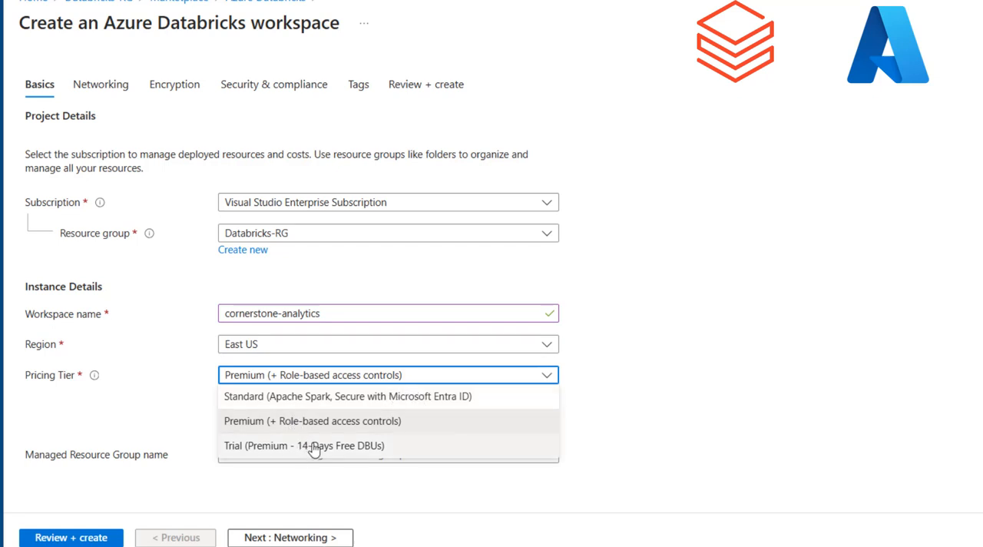
left_click(302, 446)
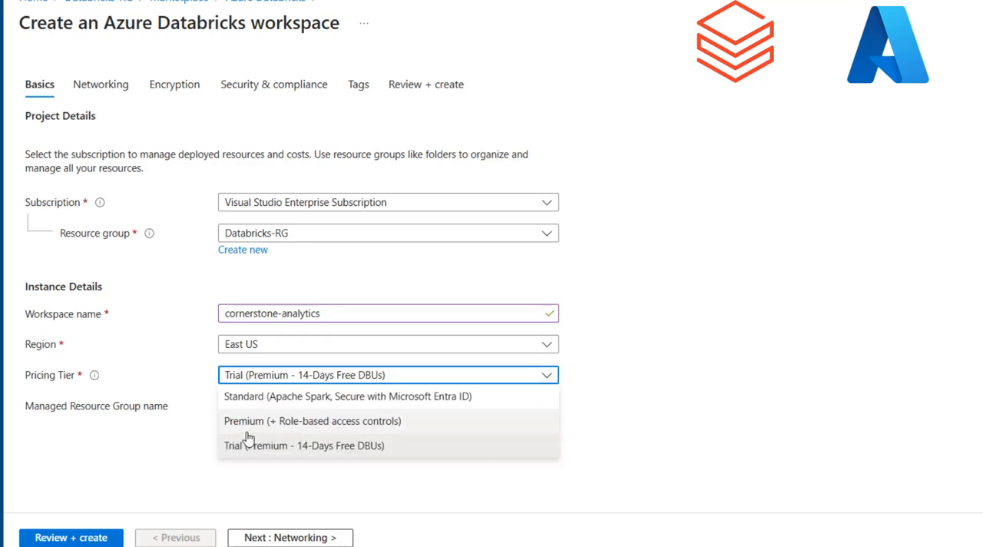
left_click(312, 421)
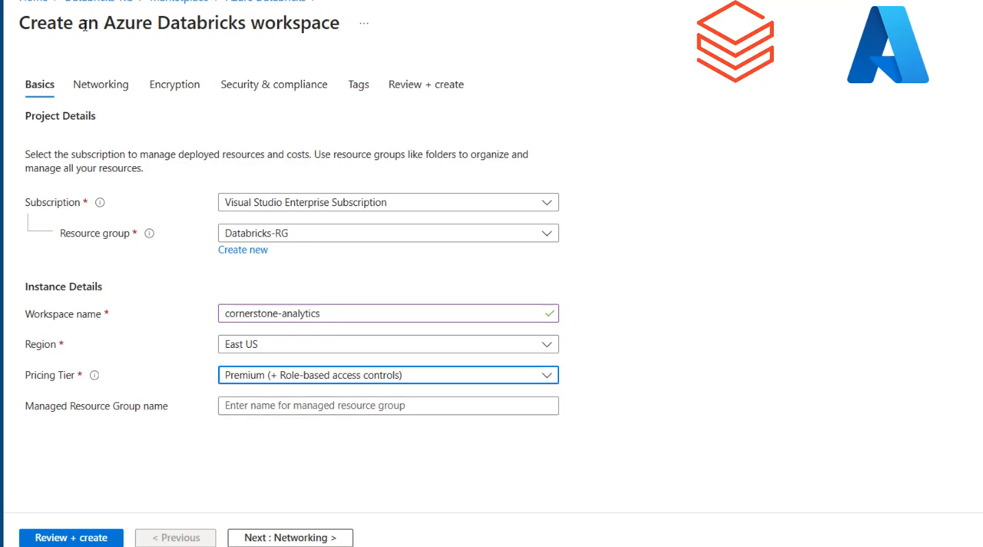
- Check the Networking defaults and return to Basics
left_click(101, 85)
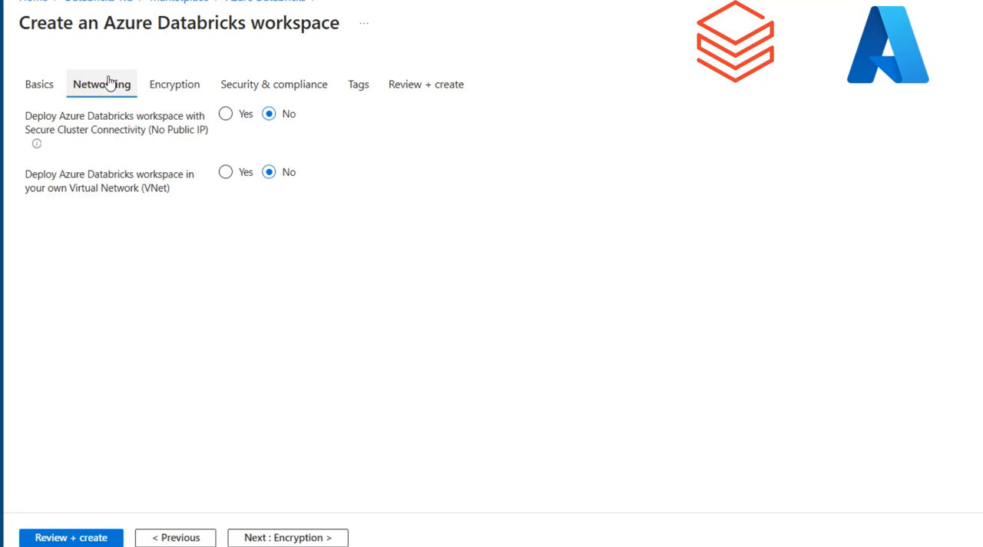
mouse_move(135, 98)
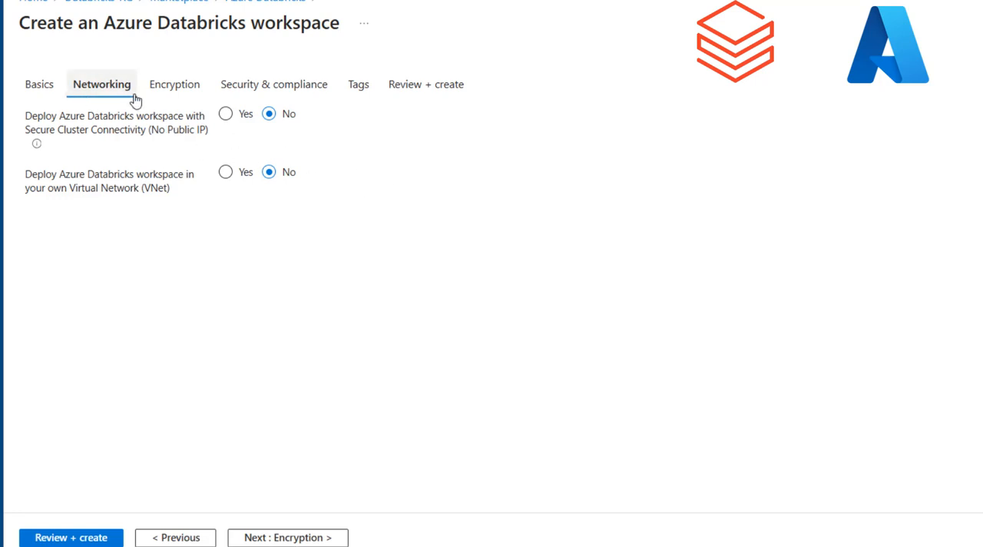
left_click(37, 85)
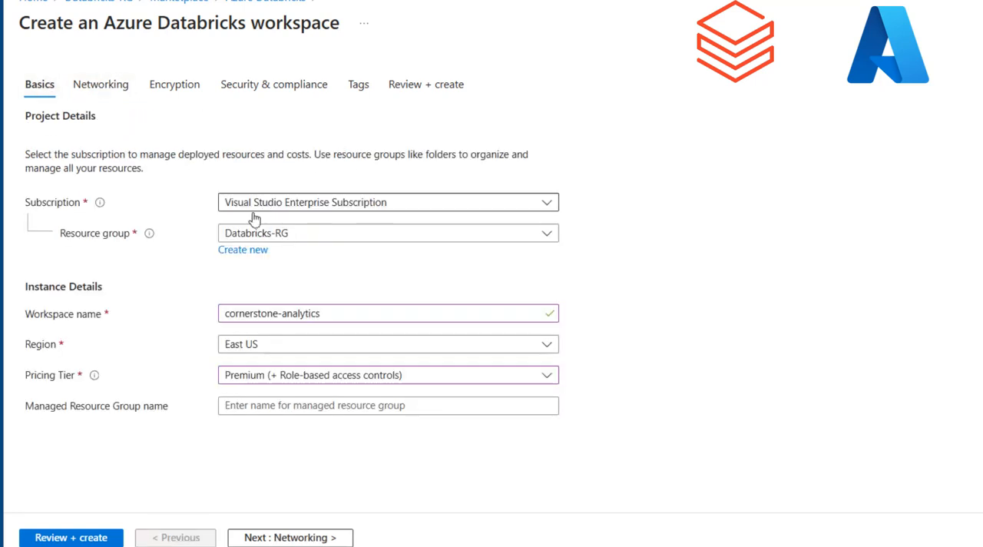
mouse_move(77, 538)
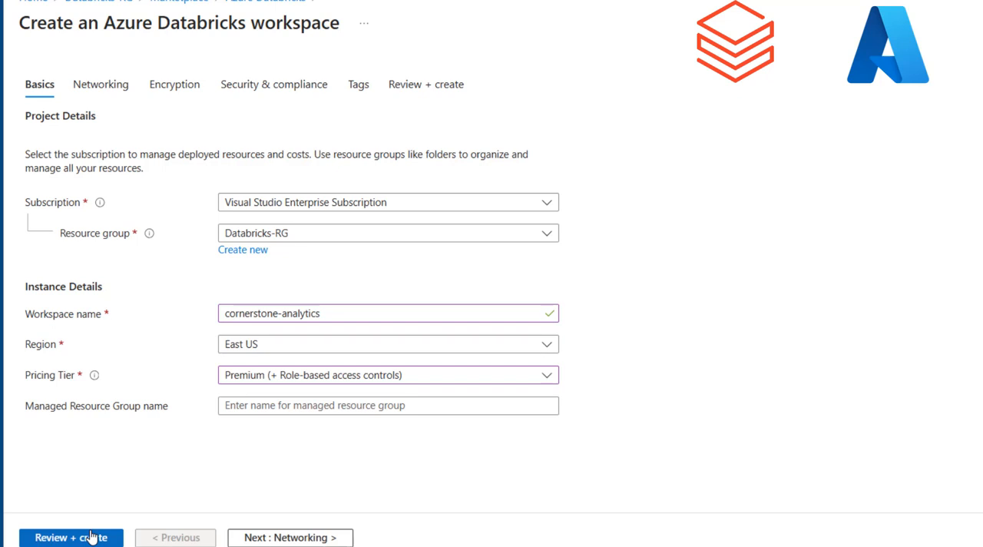
- Validate and create the cornerstone-analytics workspace via Review + create
left_click(71, 537)
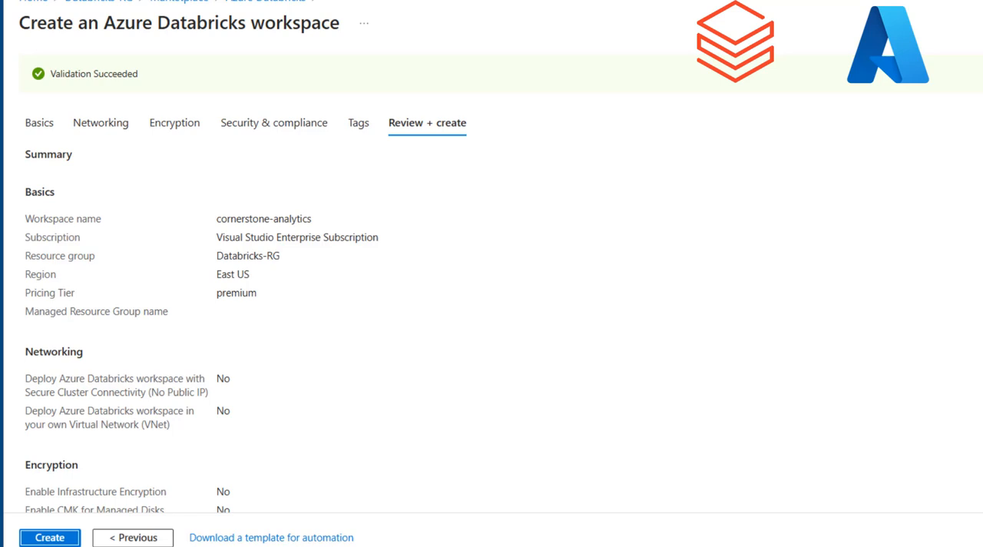
left_click(41, 538)
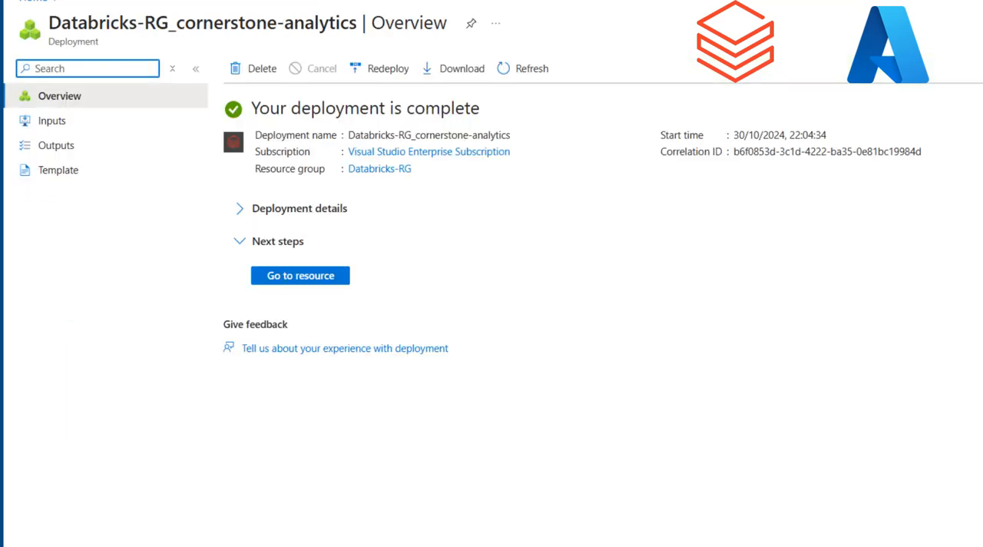
mouse_move(399, 200)
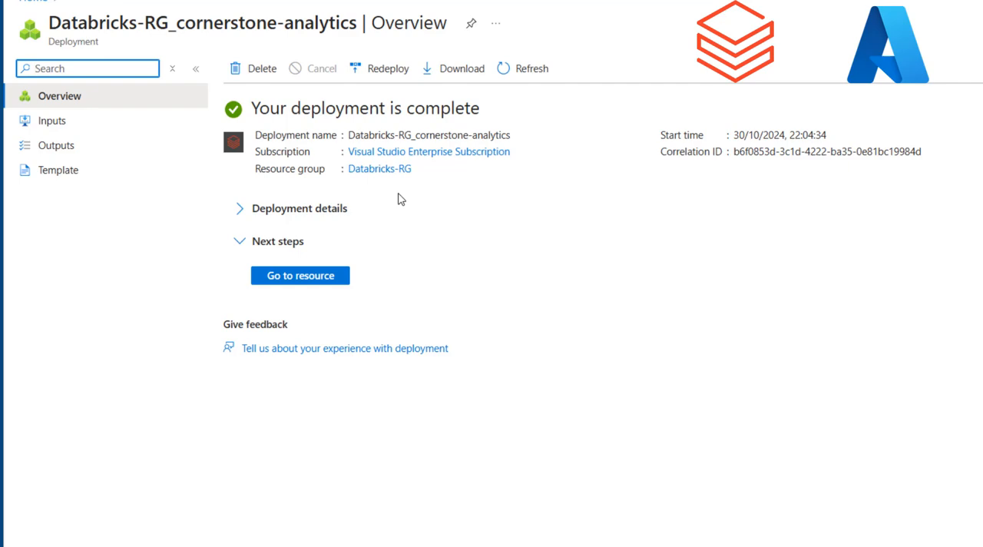
- View the cornerstone-analytics Azure Databricks Service resource overview
left_click(300, 275)
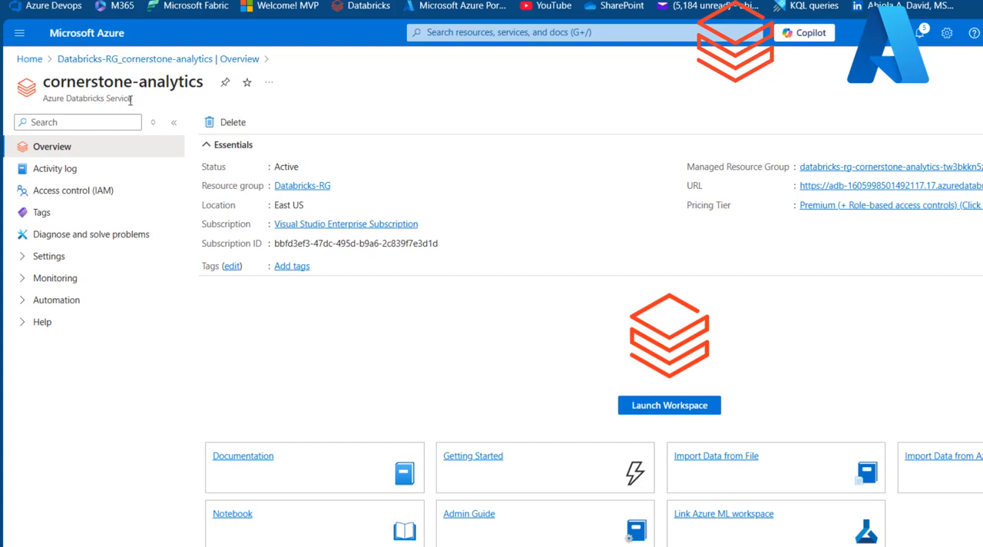
mouse_move(129, 121)
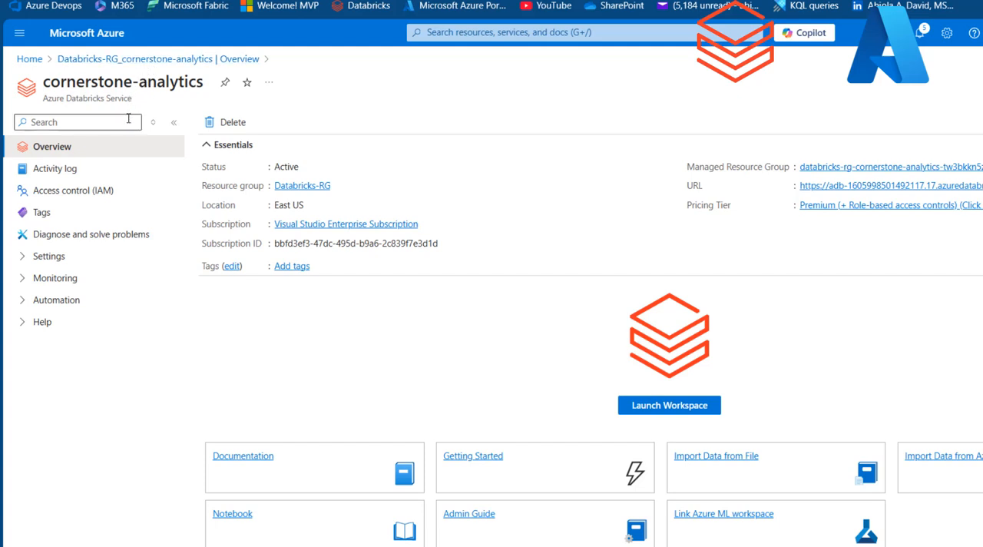
mouse_move(332, 186)
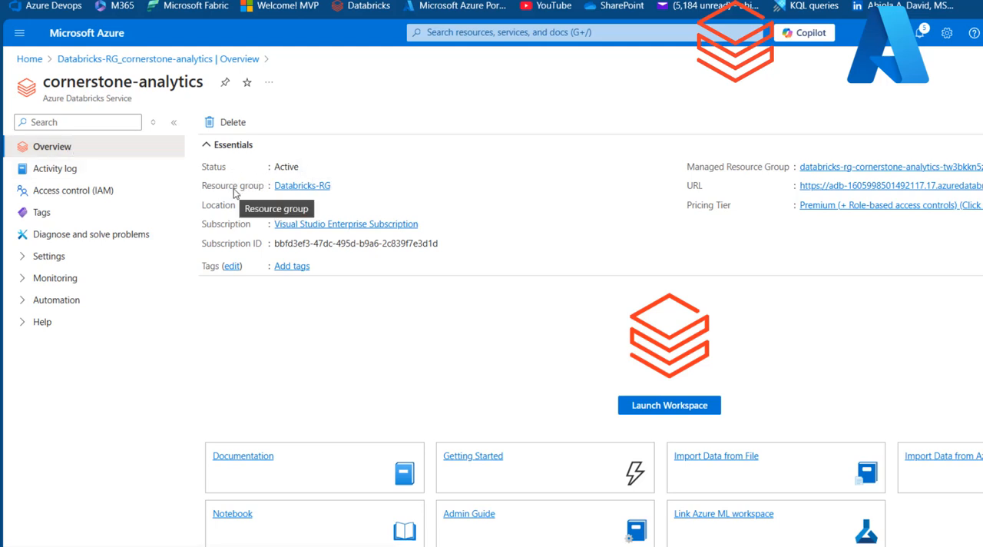
mouse_move(891, 152)
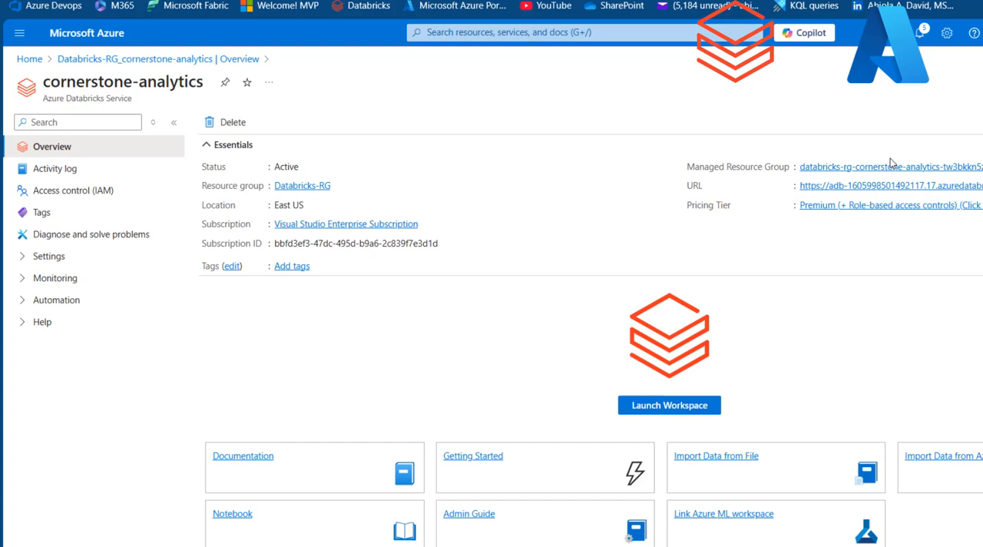
mouse_move(823, 193)
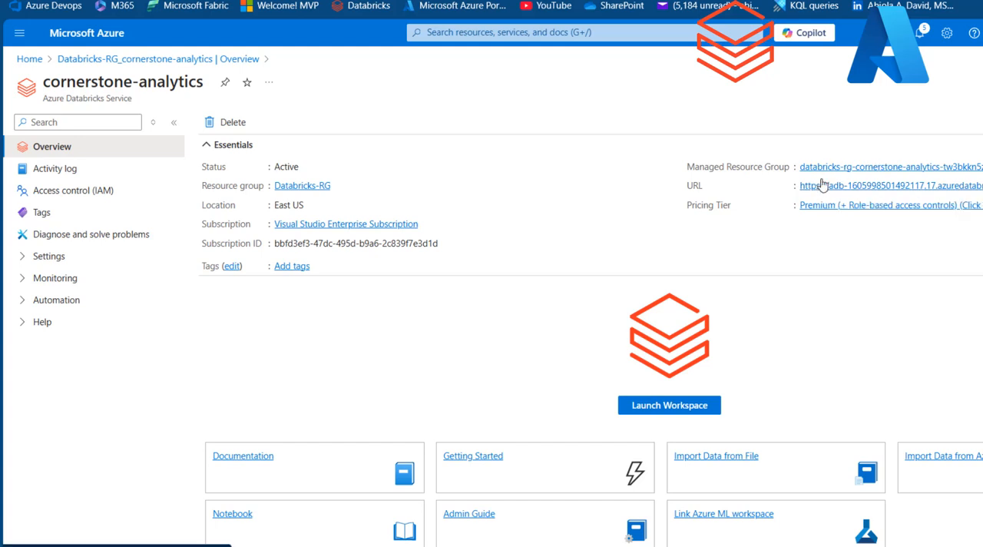
mouse_move(669, 411)
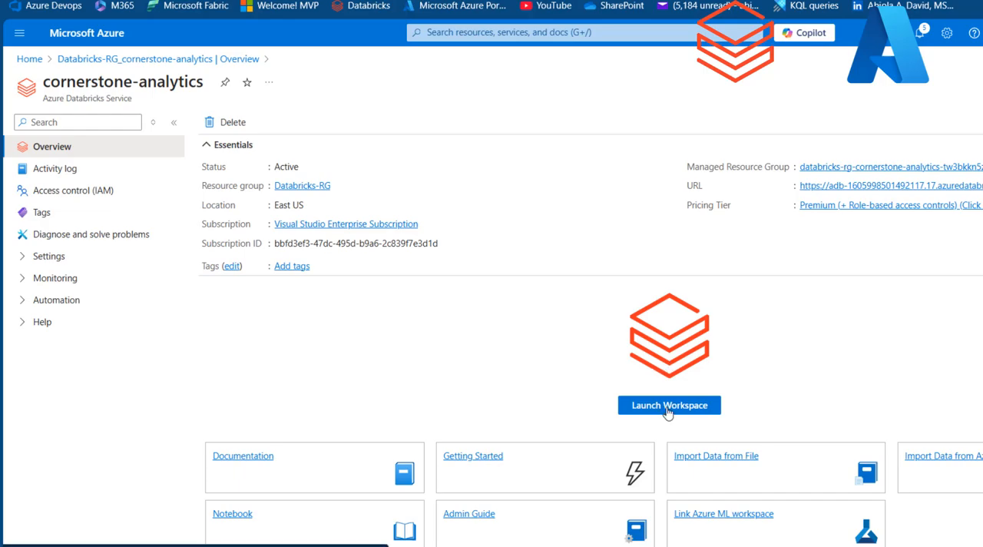
- Launch the Databricks workspace and view the New menu's item types
left_click(670, 405)
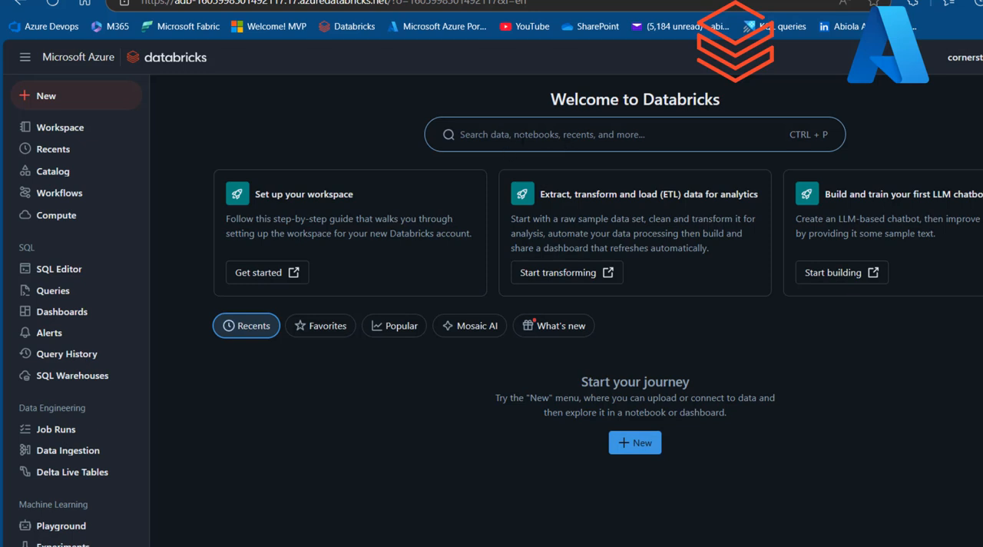
mouse_move(80, 149)
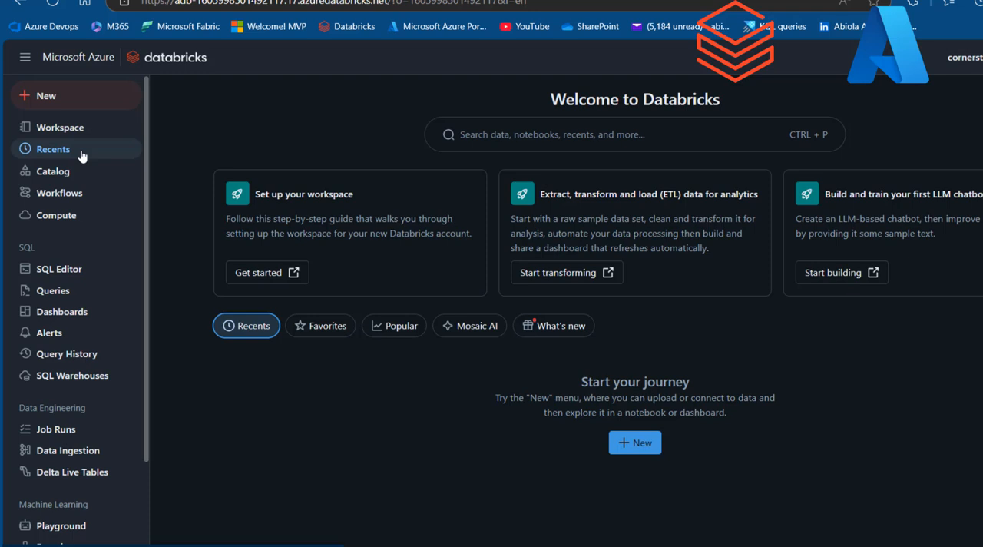
left_click(46, 96)
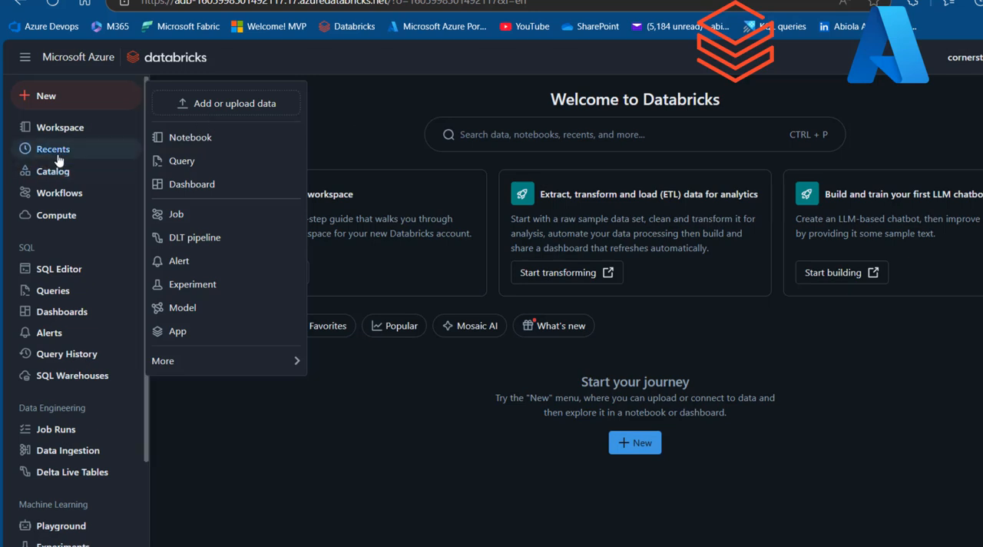
- Browse the Catalog's listed catalogs, then move to Workflows
left_click(52, 170)
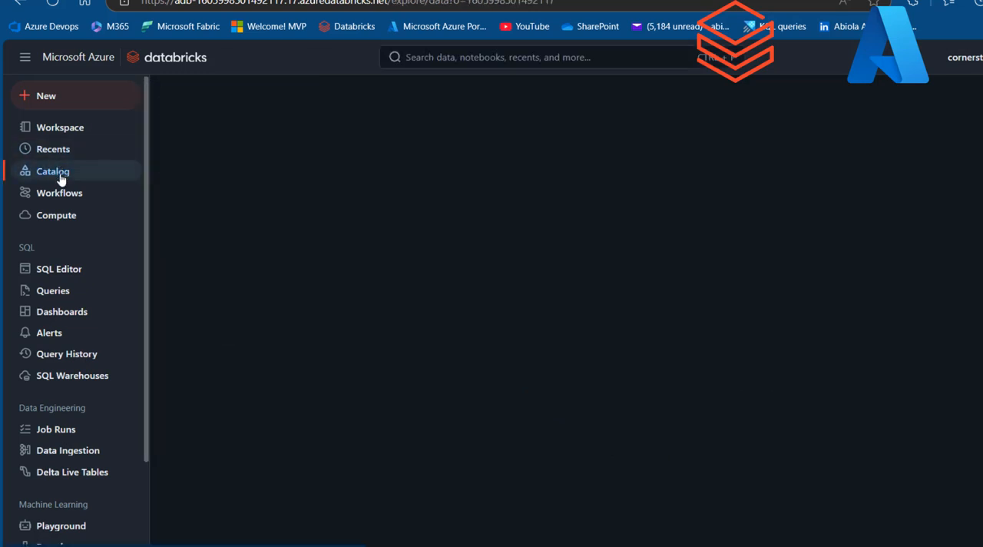
left_click(52, 170)
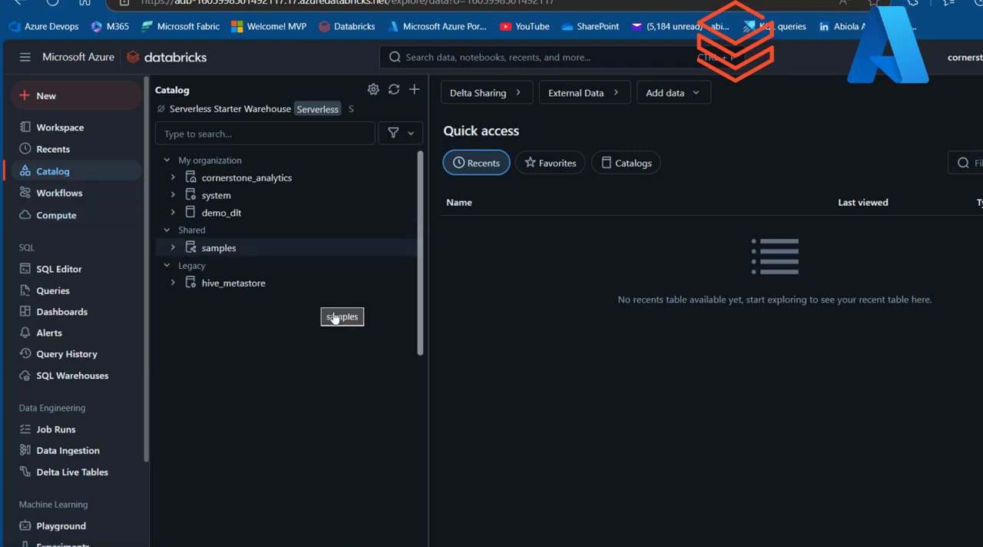
mouse_move(347, 258)
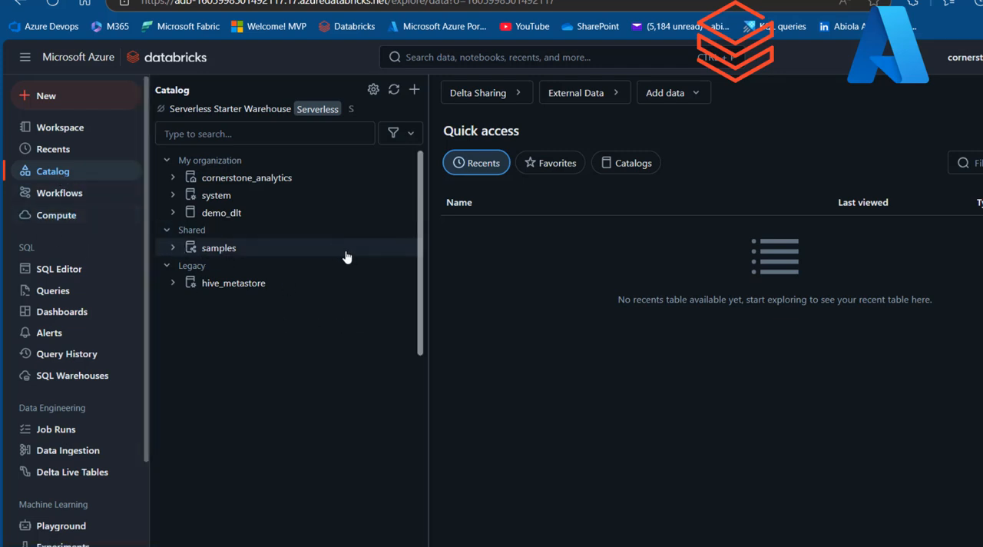
left_click(59, 193)
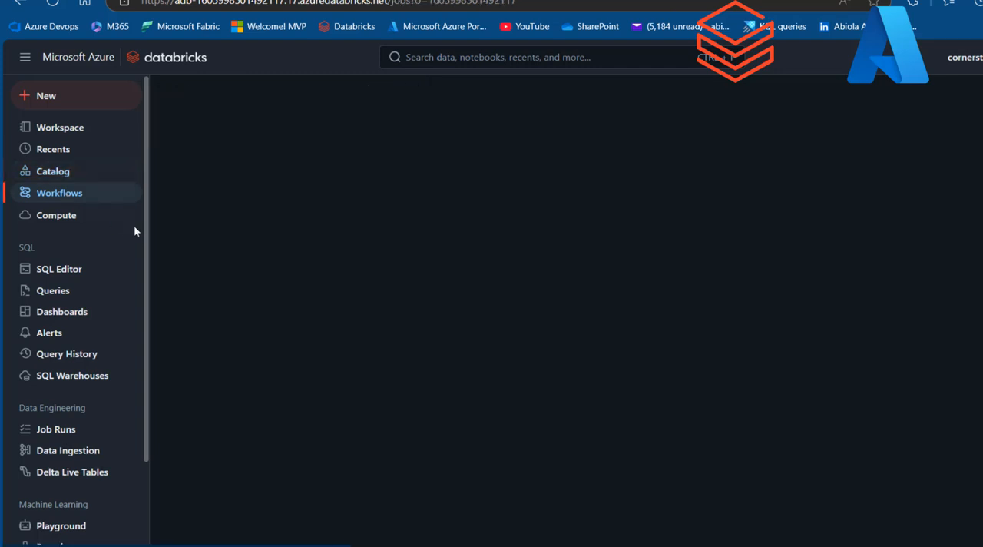
- View the empty Compute page and survey the machine learning sidebar sections
left_click(55, 215)
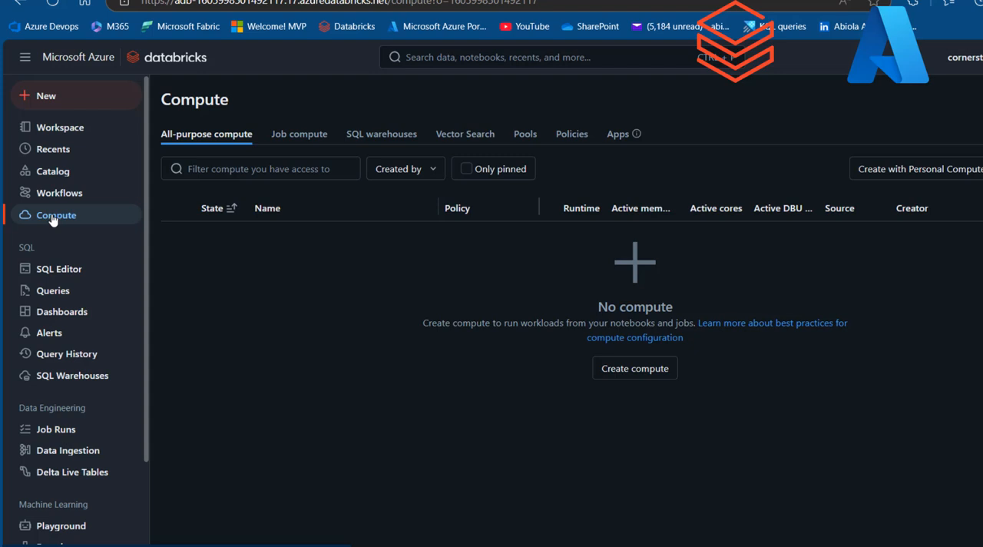
mouse_move(64, 279)
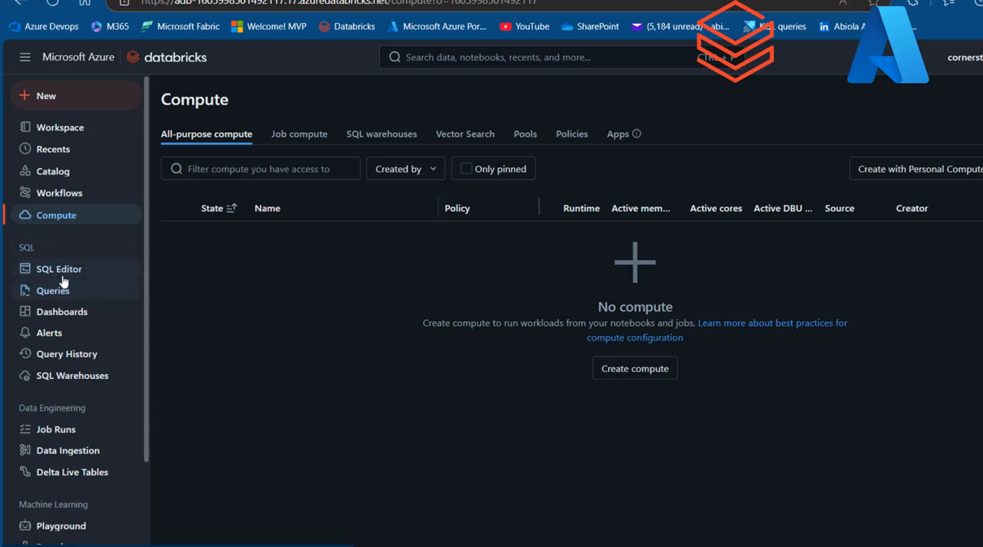
mouse_move(71, 317)
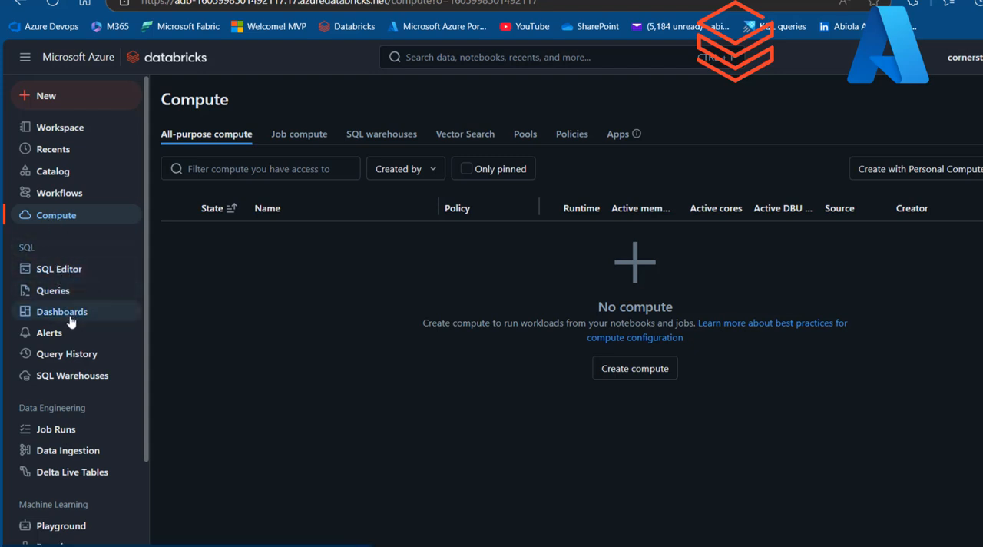
mouse_move(110, 349)
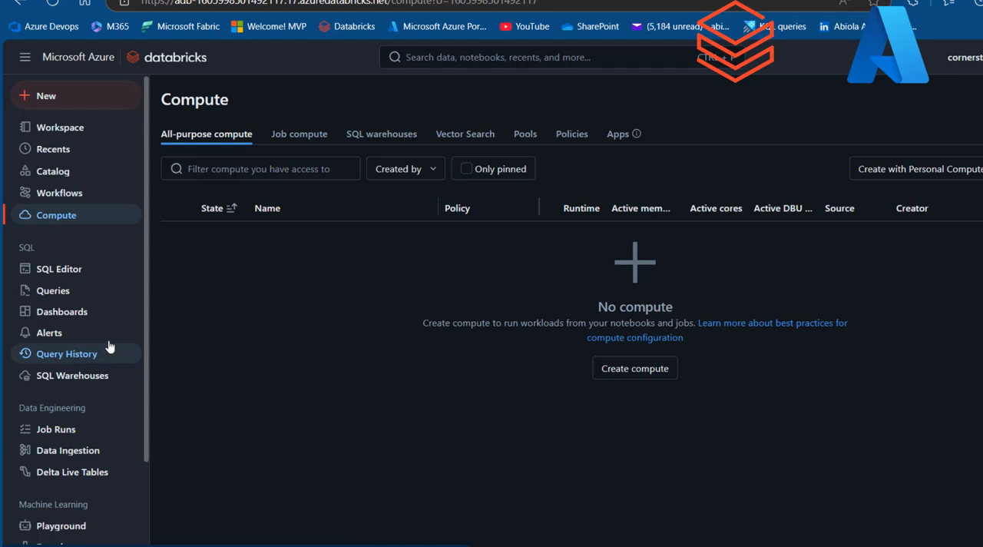
mouse_move(98, 274)
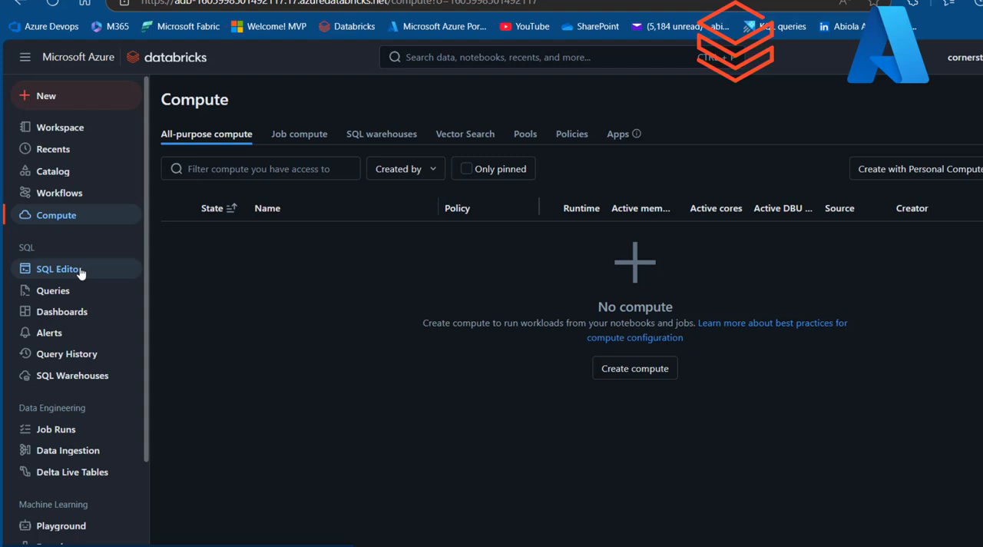
mouse_move(86, 374)
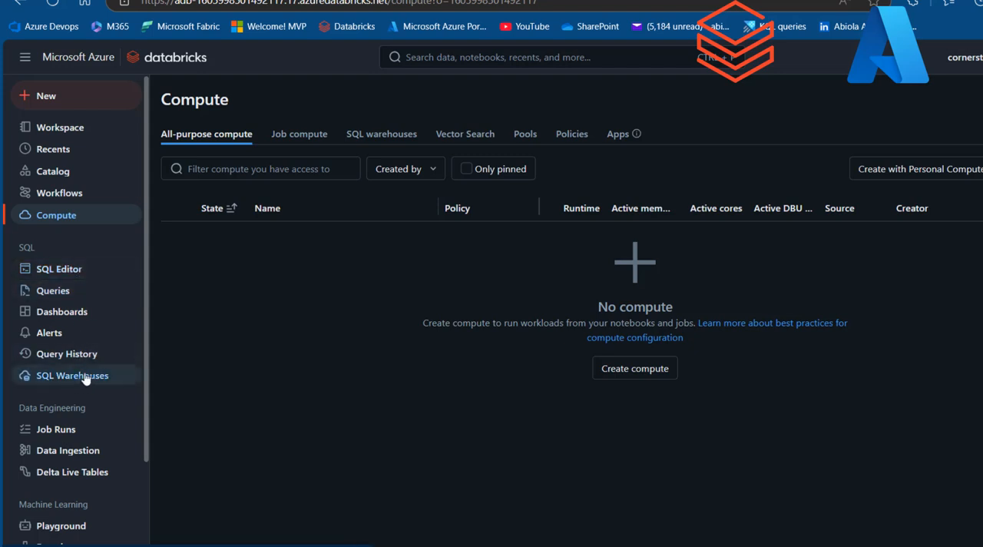
mouse_move(47, 431)
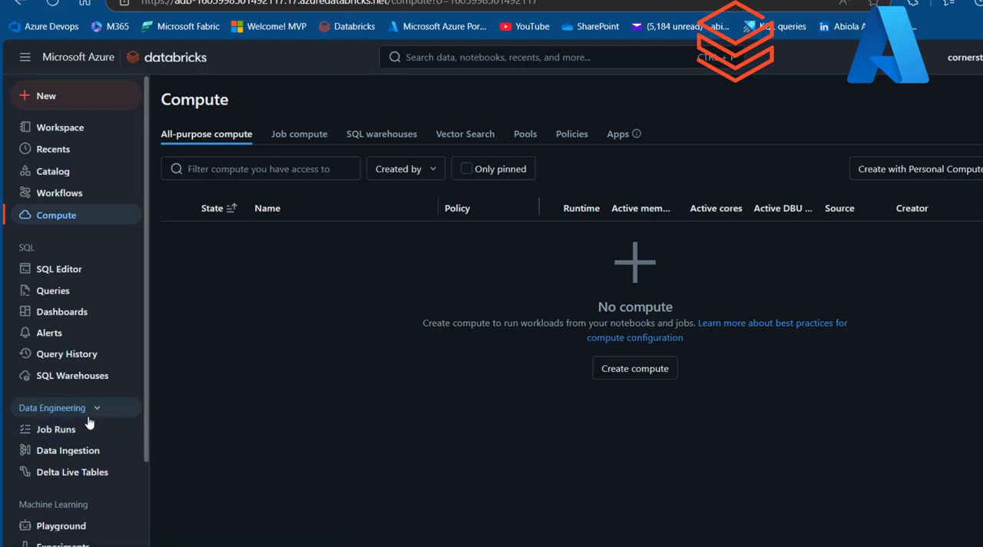
mouse_move(92, 472)
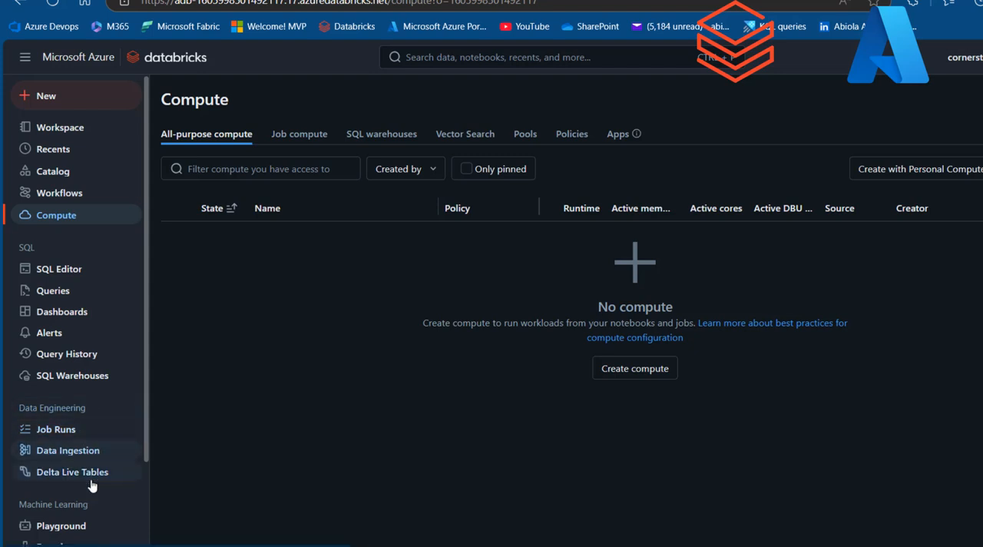
left_click(73, 472)
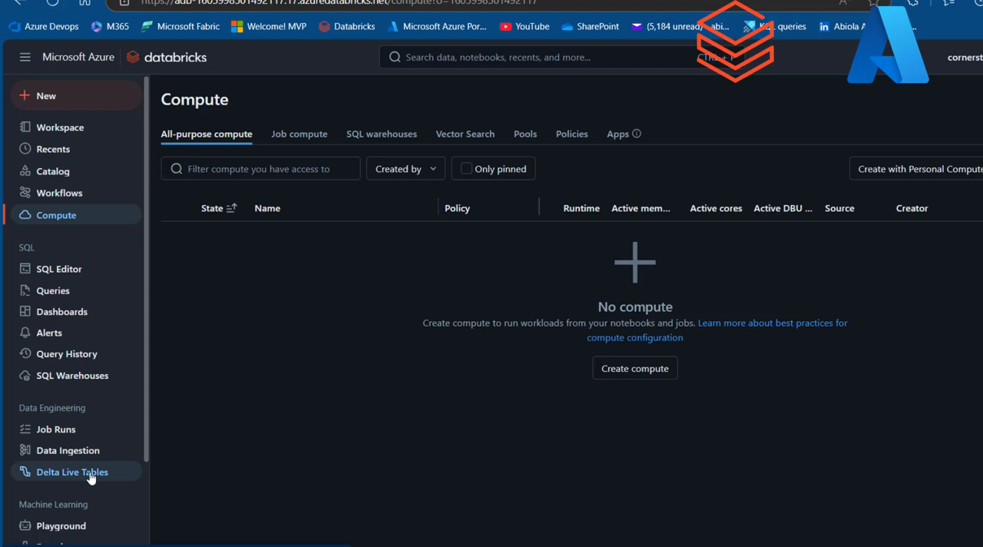
mouse_move(143, 464)
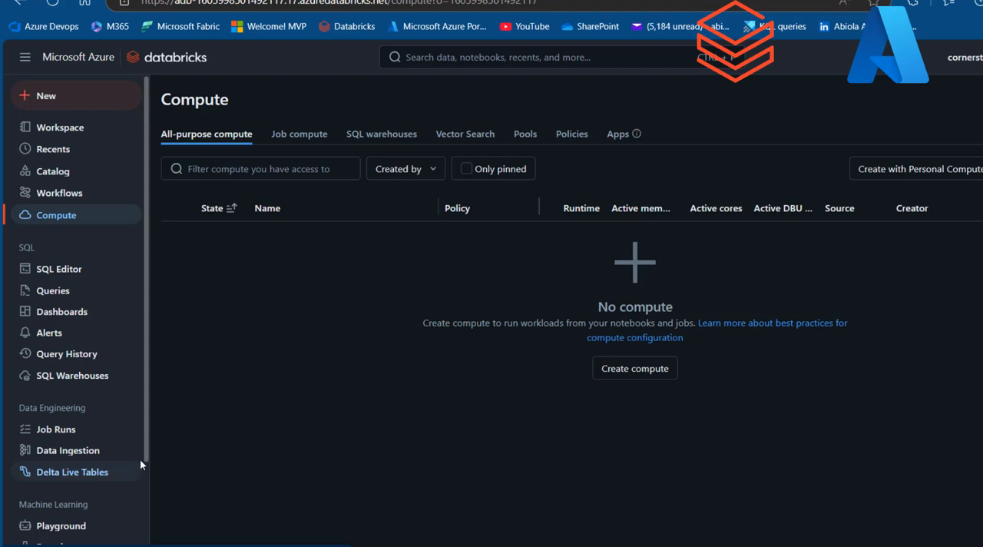
scroll("down", 3)
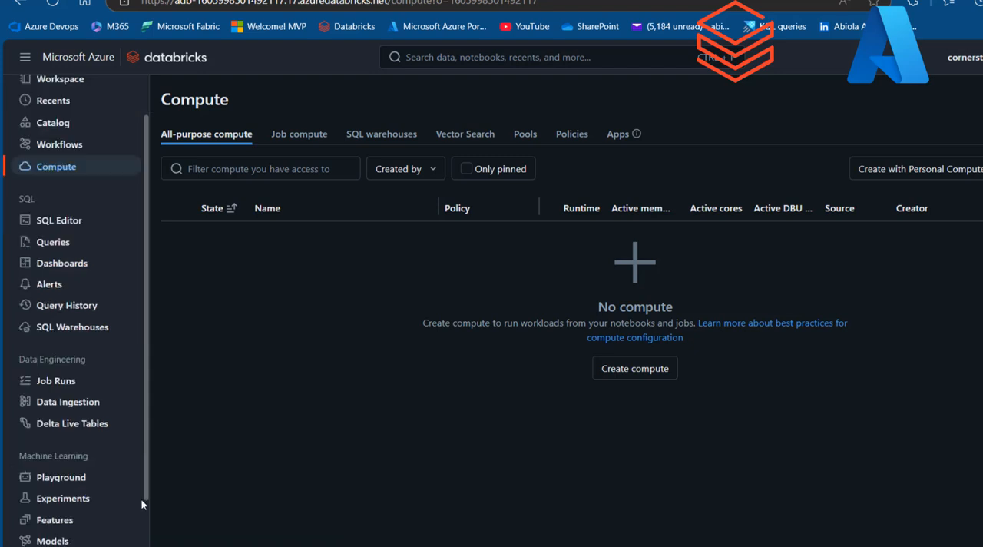
scroll("down", 3)
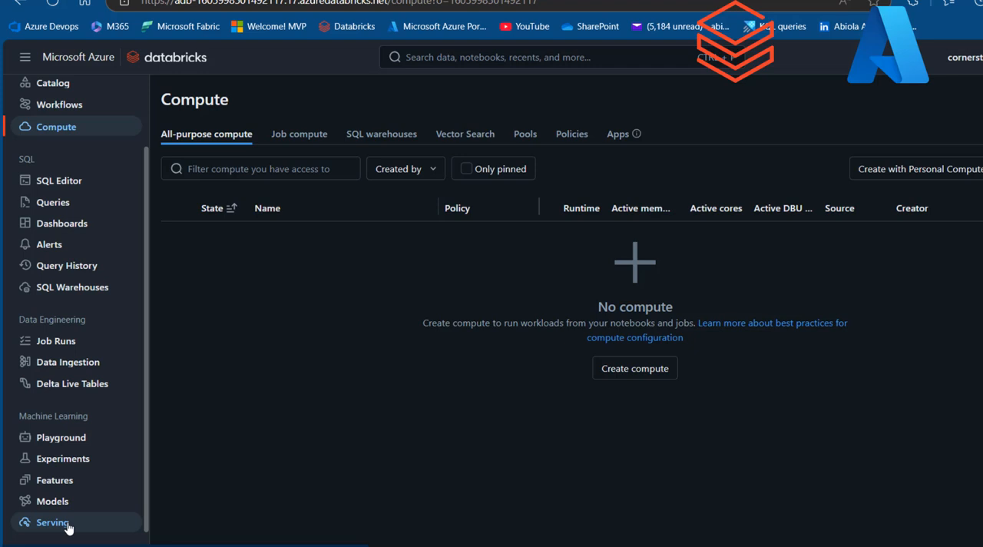
mouse_move(363, 405)
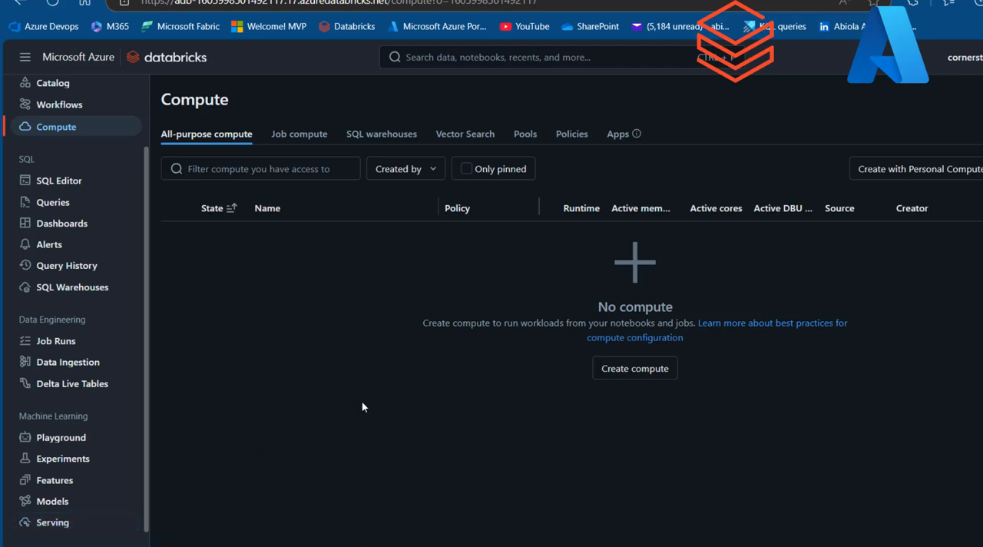